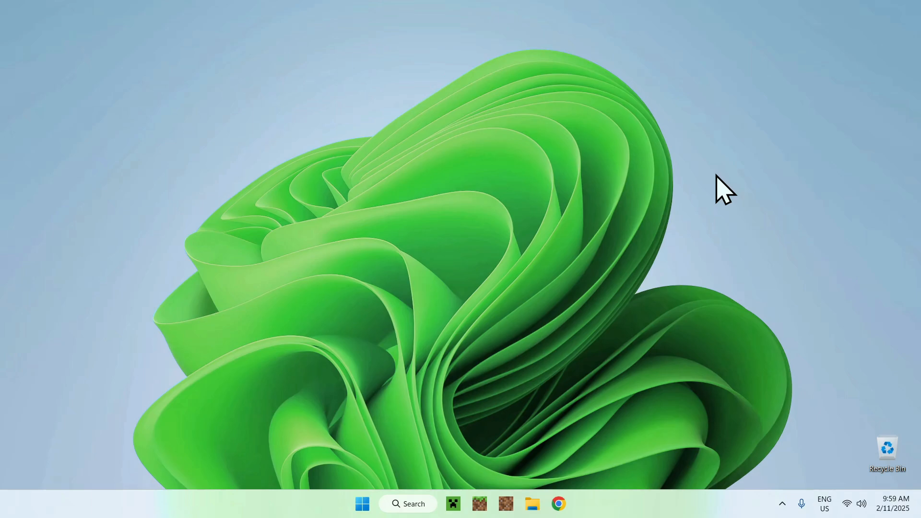
mouse_move(687, 229)
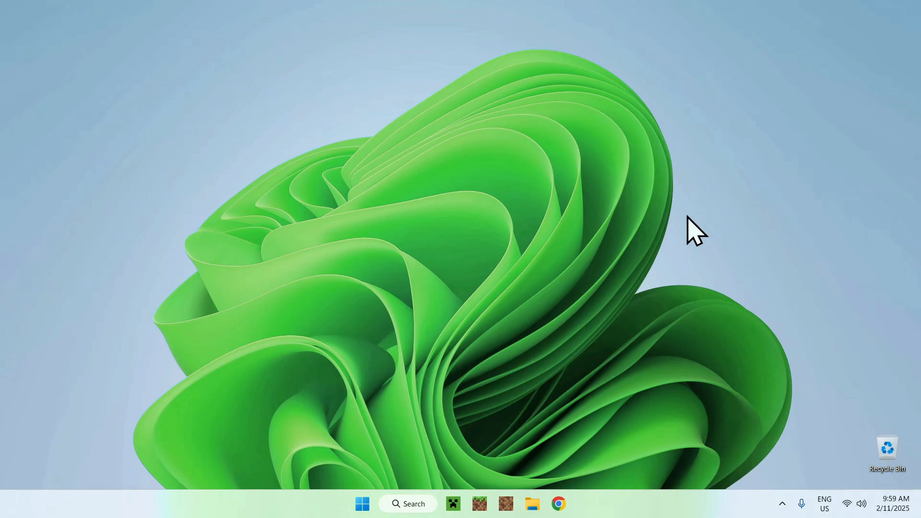
mouse_move(732, 215)
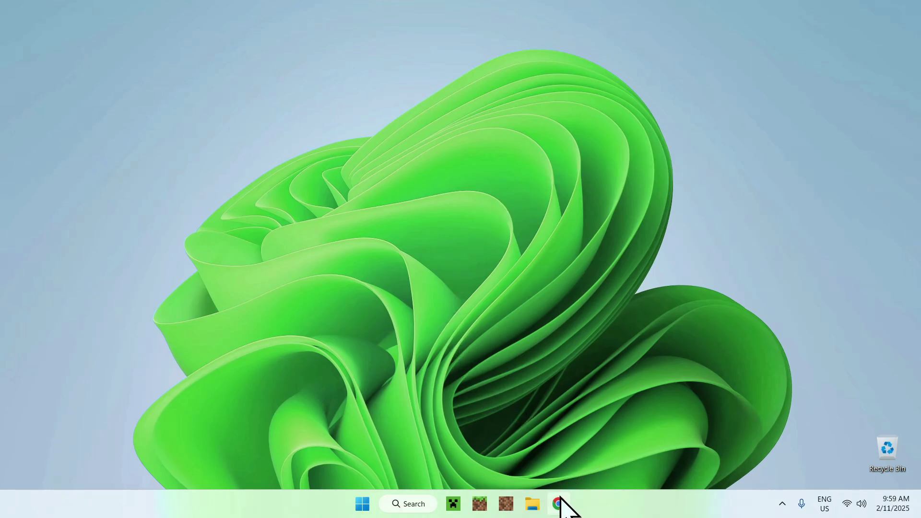
Search Google for Modrinth, open modrinth.com and expand the Discover content menu.
left_click(557, 504)
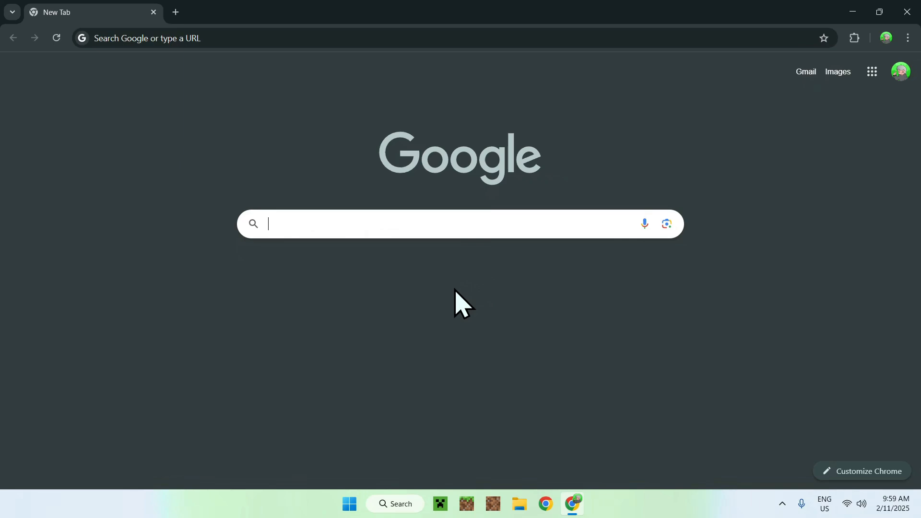
type("Modrinth")
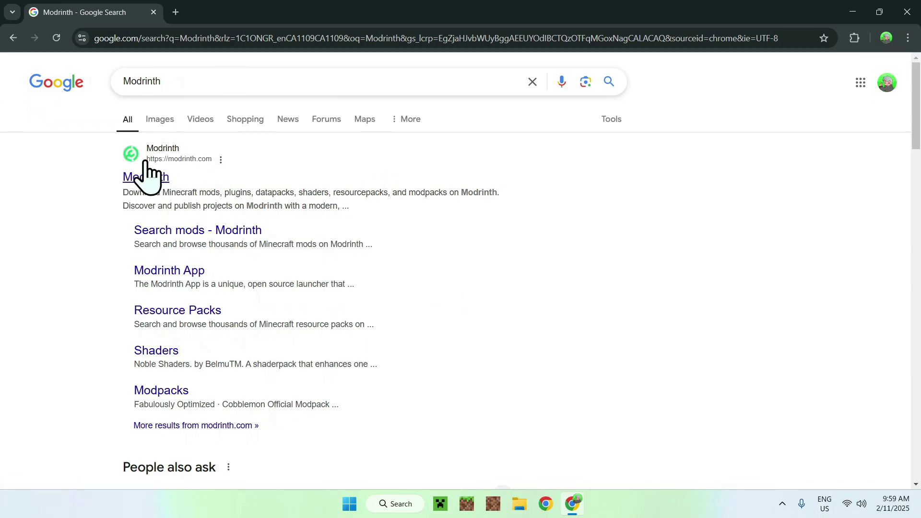
left_click(144, 176)
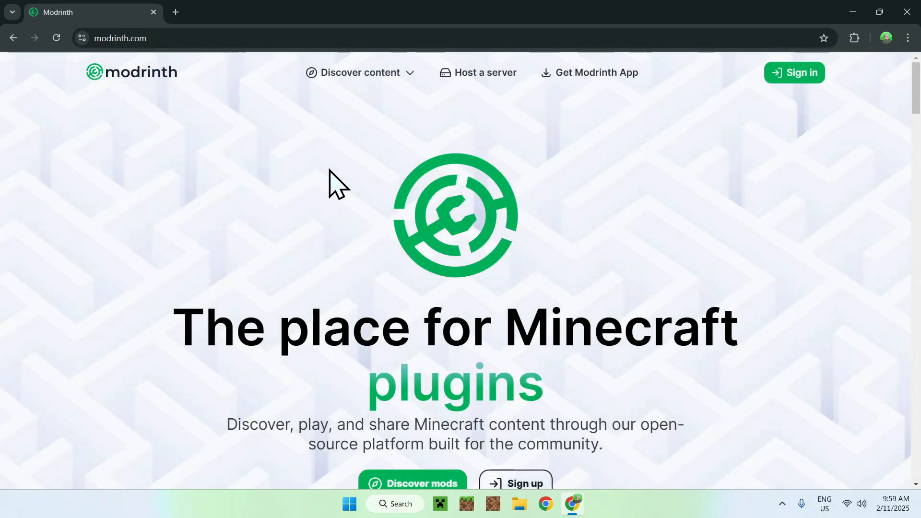
mouse_move(380, 96)
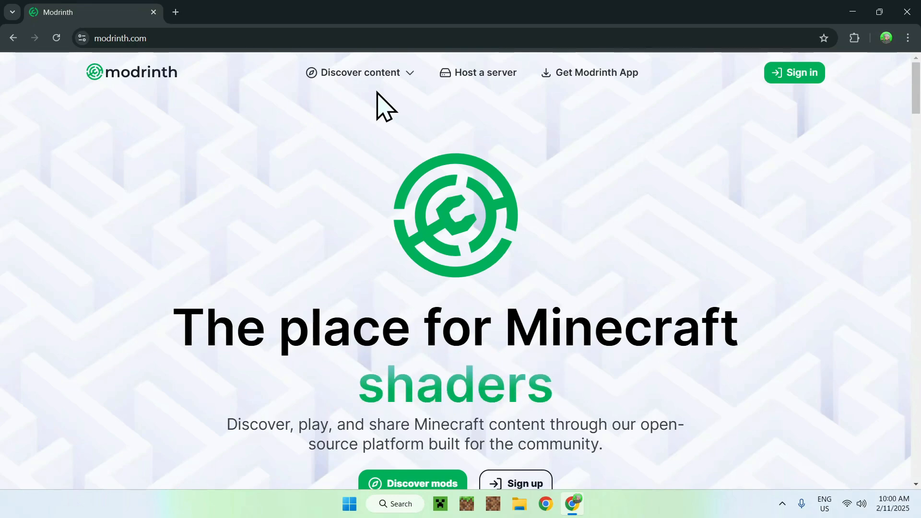
left_click(360, 72)
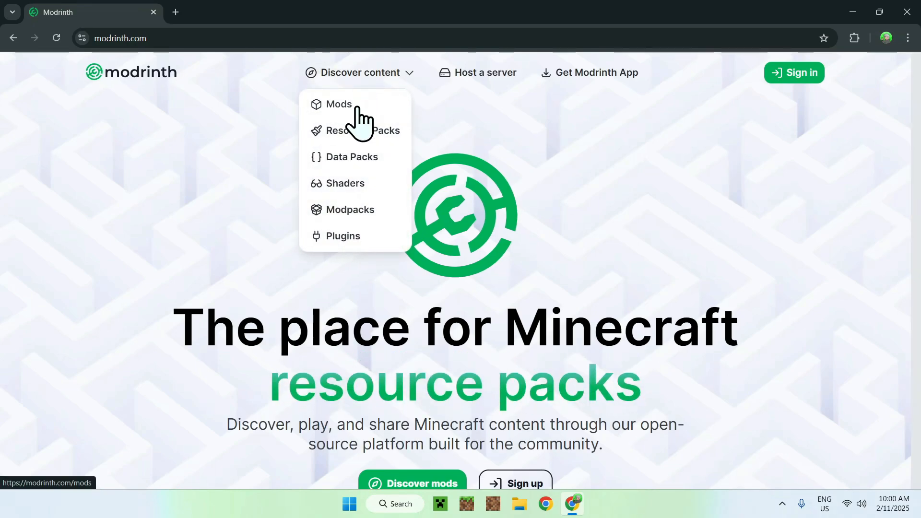
Search Modrinth's Mods category for 'Sodium Extra' and open its project page.
left_click(339, 104)
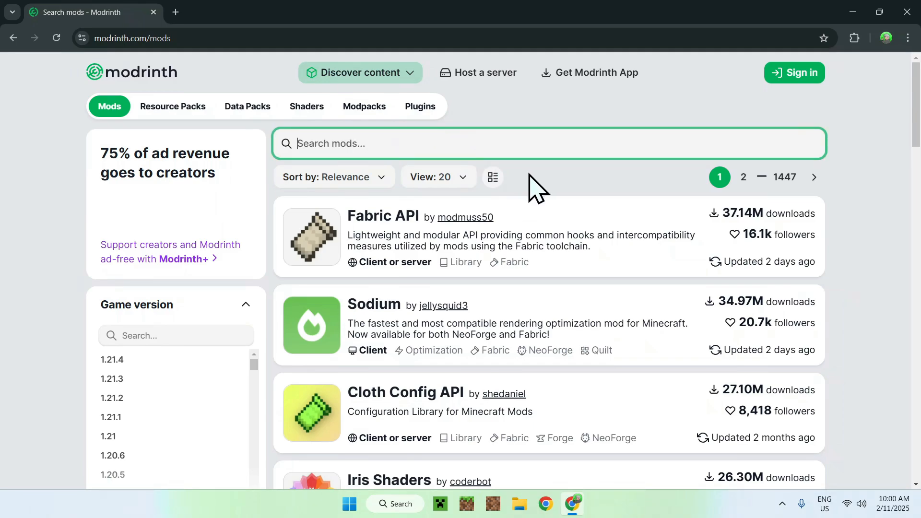
type("S")
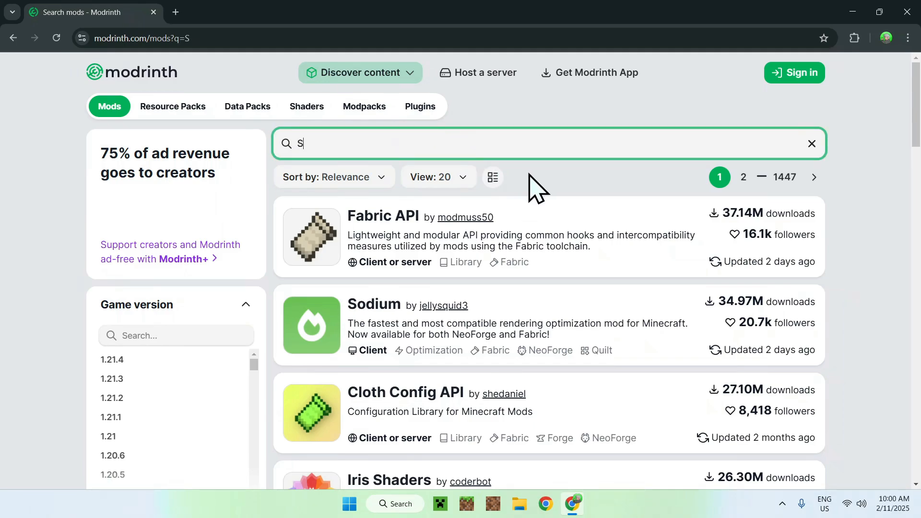
type("odium Extra")
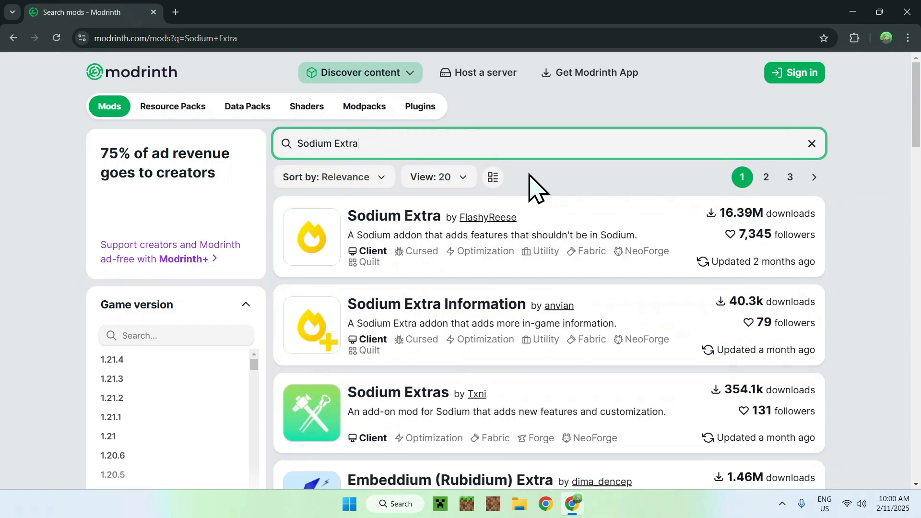
mouse_move(400, 227)
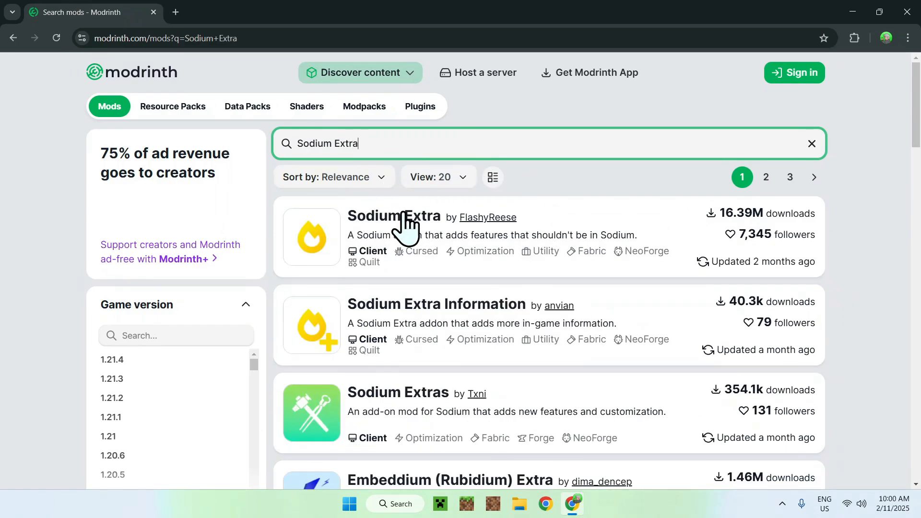
mouse_move(387, 234)
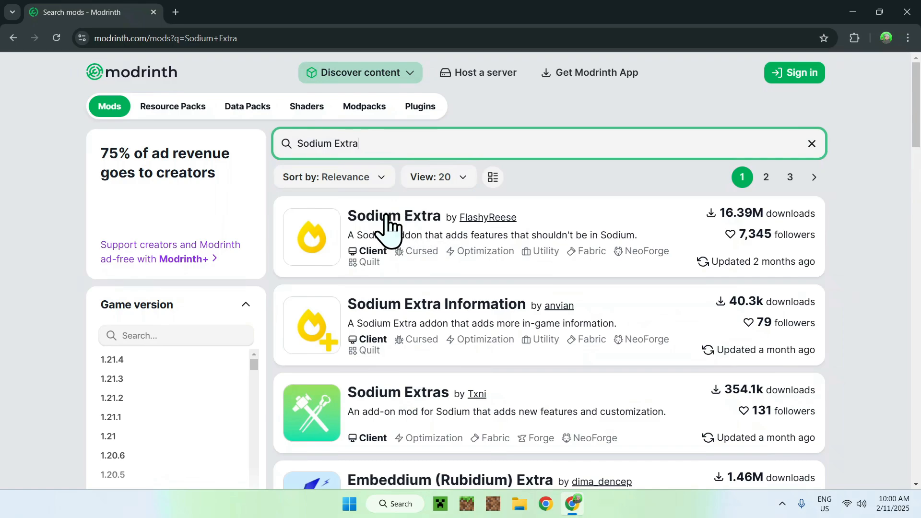
left_click(394, 216)
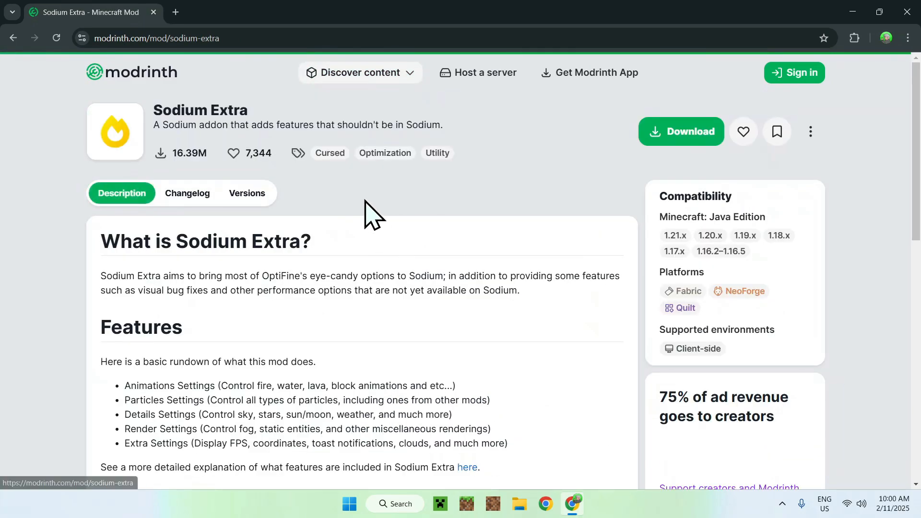
mouse_move(344, 192)
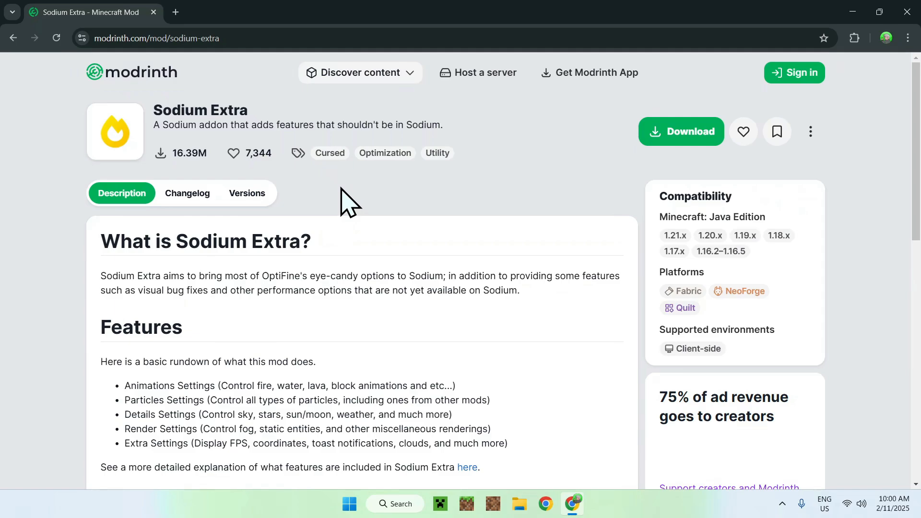
Filter Sodium Extra versions to Fabric and 1.21.4, then download the remaining jar.
left_click(249, 193)
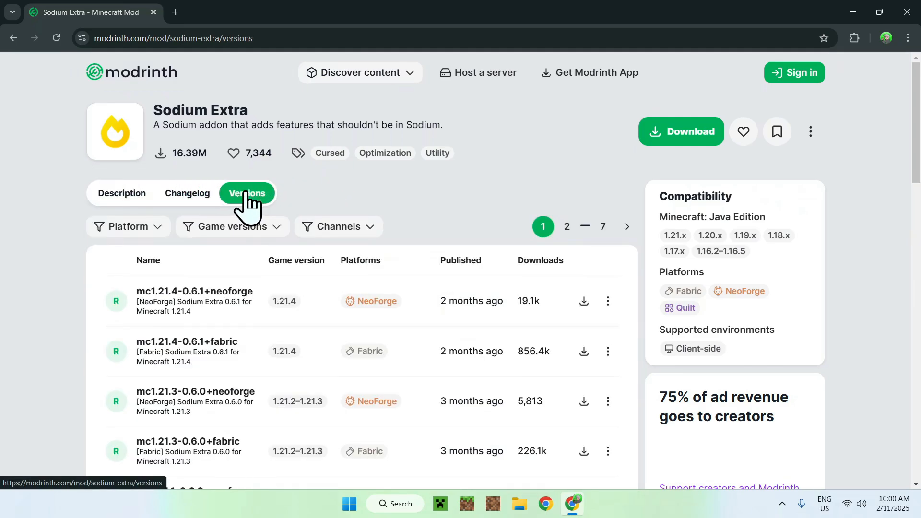
left_click(128, 226)
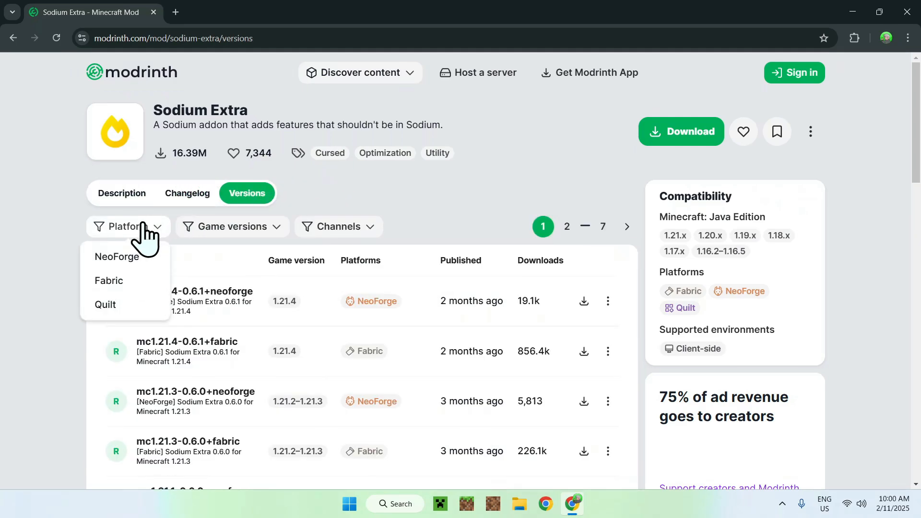
left_click(108, 280)
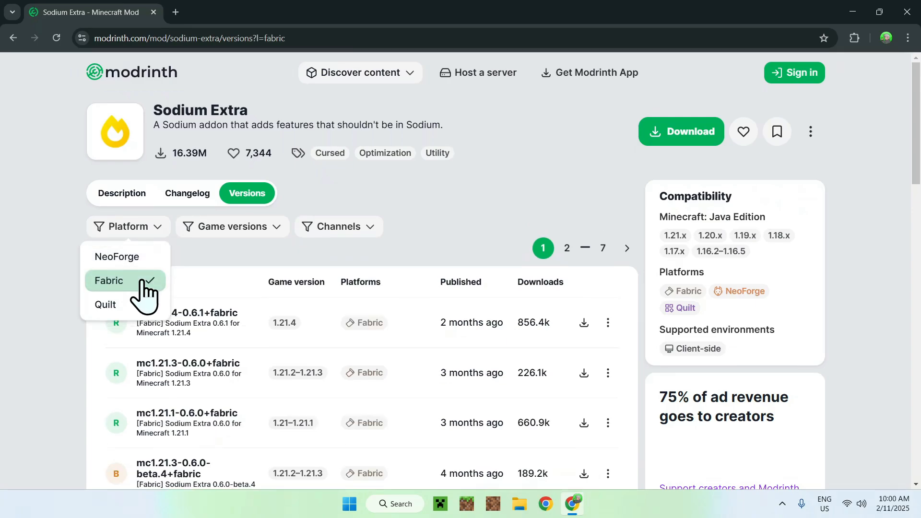
left_click(232, 227)
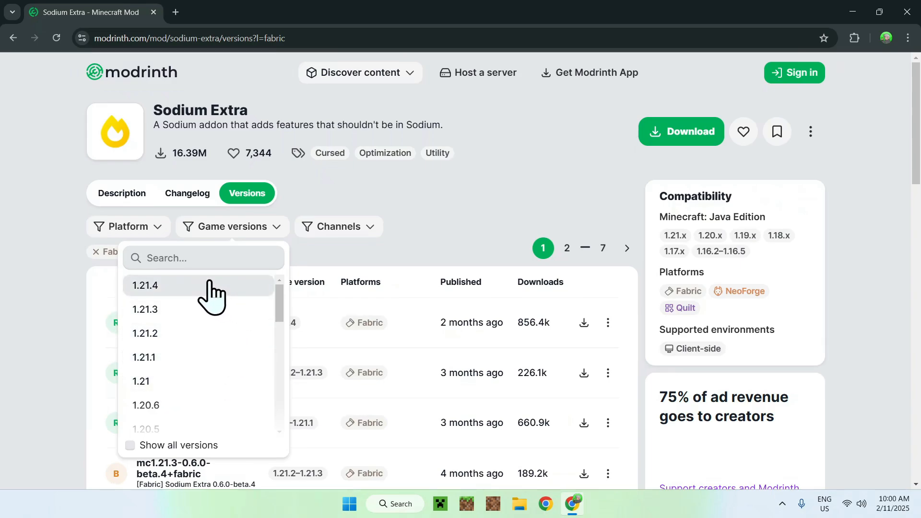
left_click(145, 285)
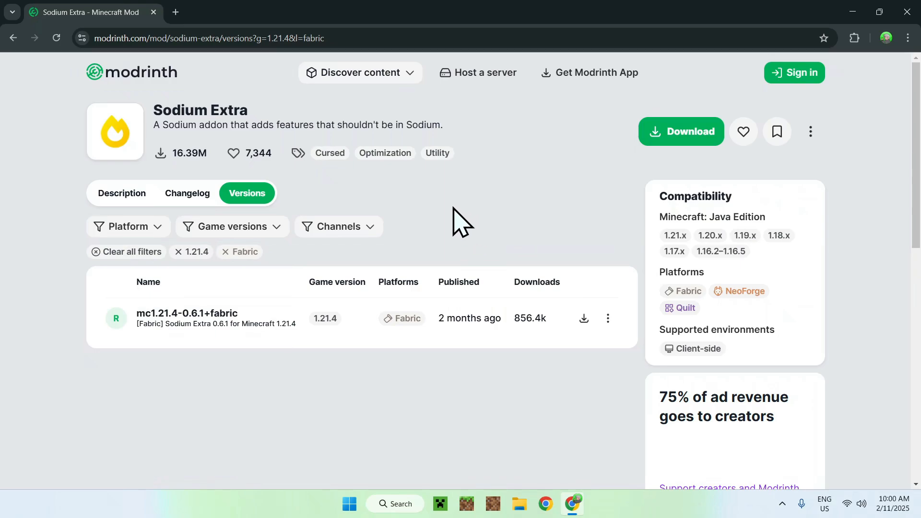
mouse_move(584, 318)
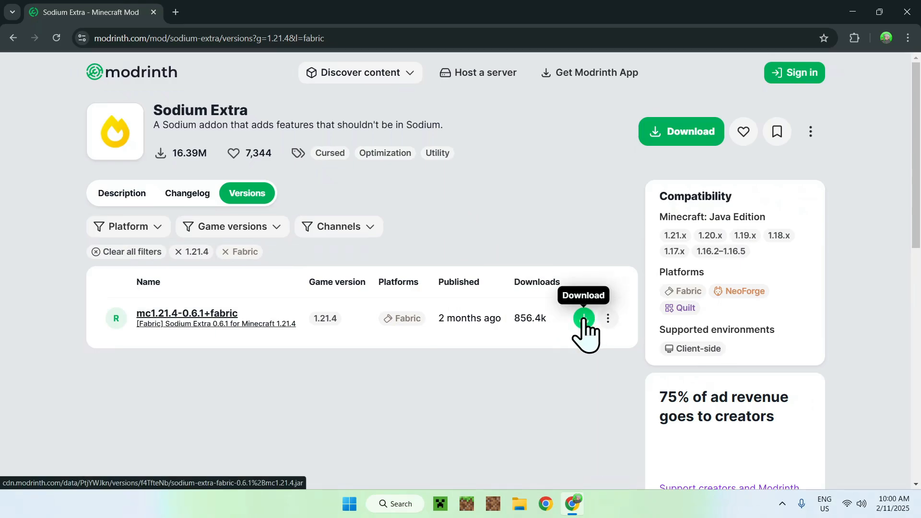
left_click(583, 318)
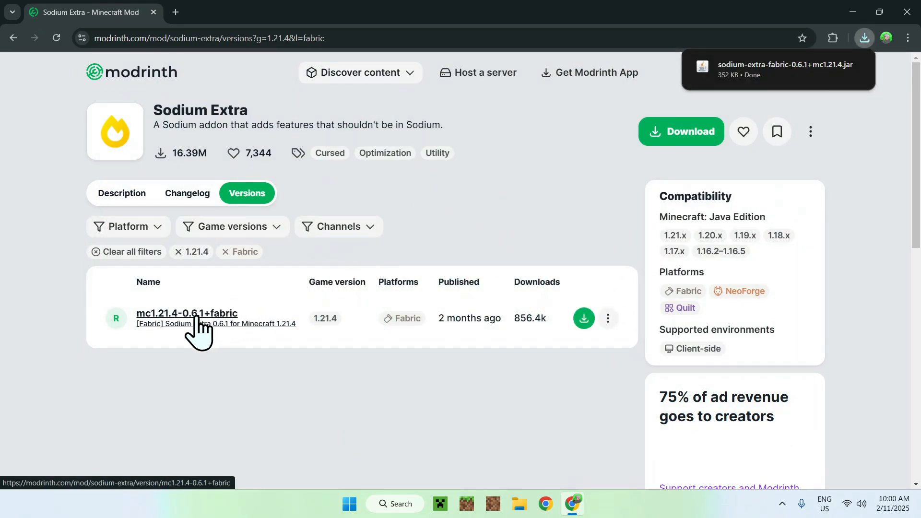
Open Sodium Extra 0.6.1's version page and follow its required Sodium dependency.
left_click(186, 313)
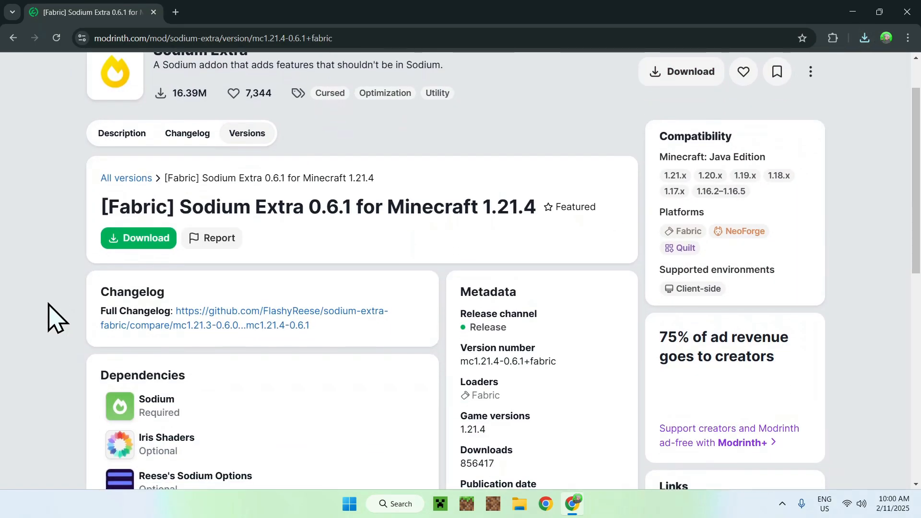
scroll("down", 3)
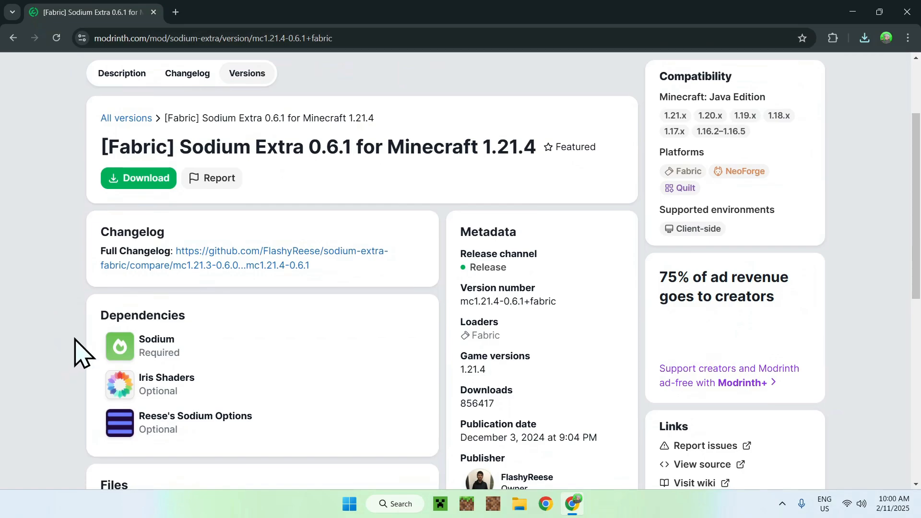
mouse_move(179, 394)
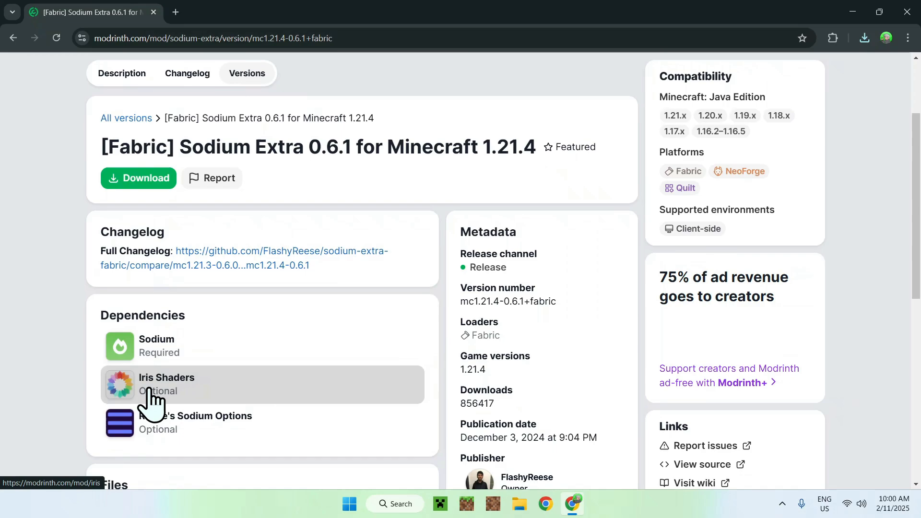
mouse_move(179, 365)
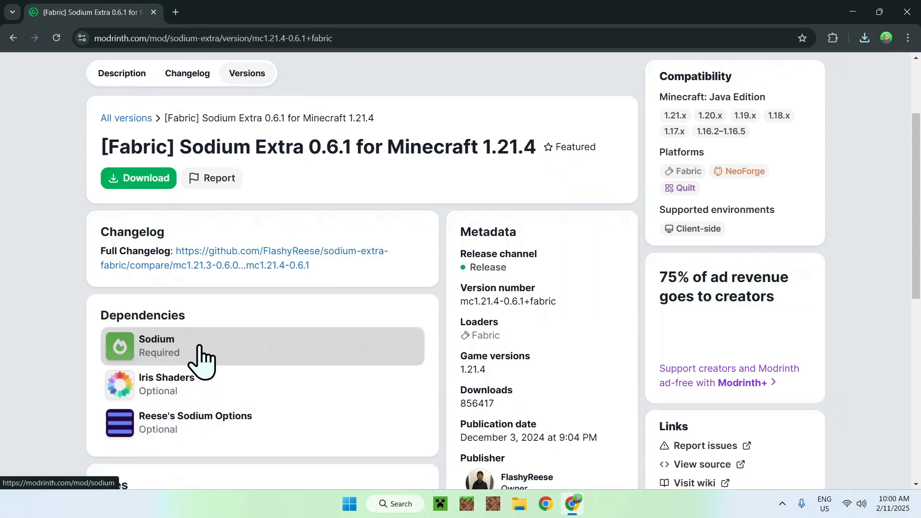
left_click(156, 346)
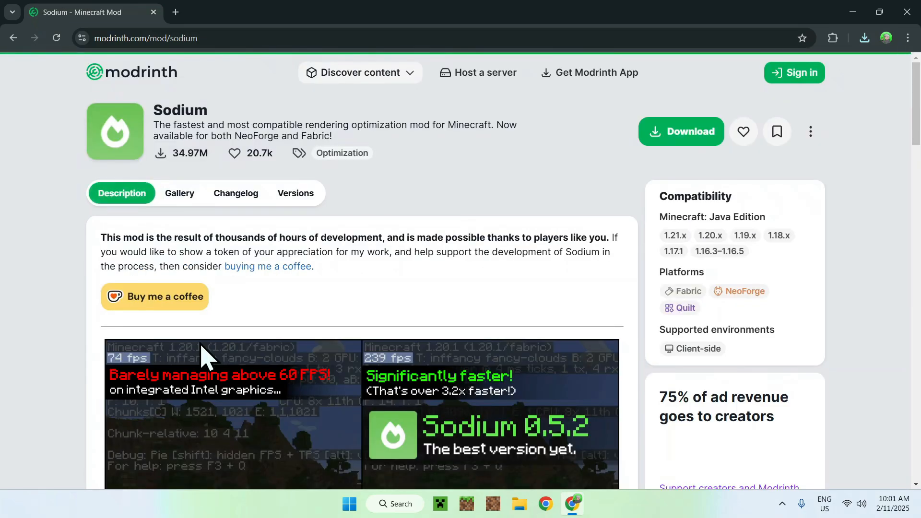
mouse_move(347, 193)
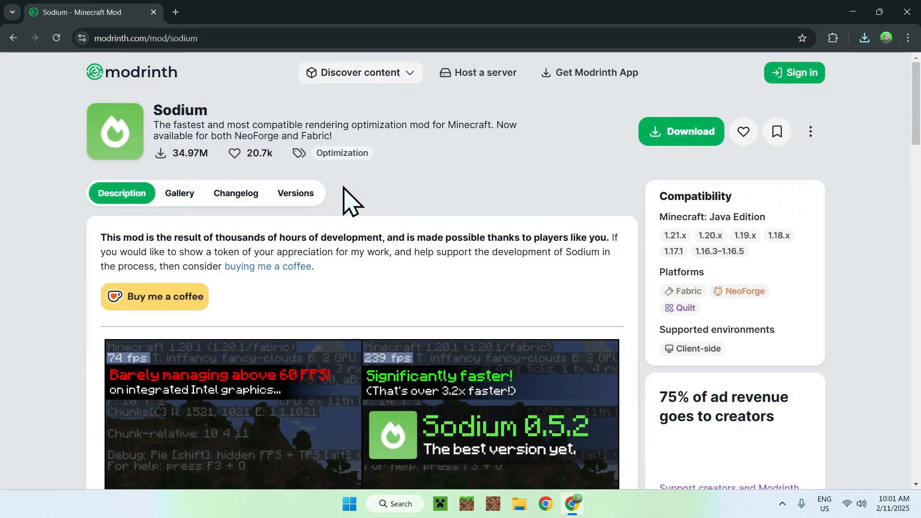
Filter Sodium versions to Fabric and 1.21.4 and download mc1.21.4-0.6.7-fabric.
left_click(295, 193)
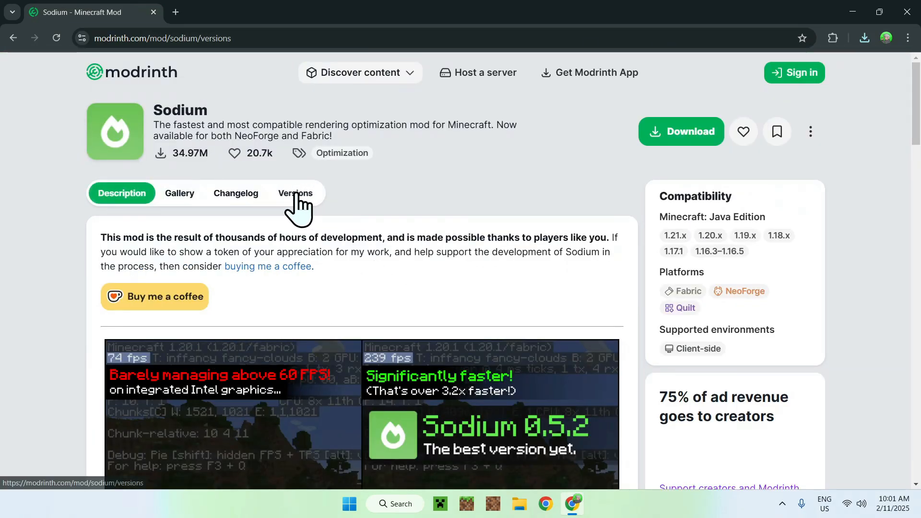
left_click(296, 193)
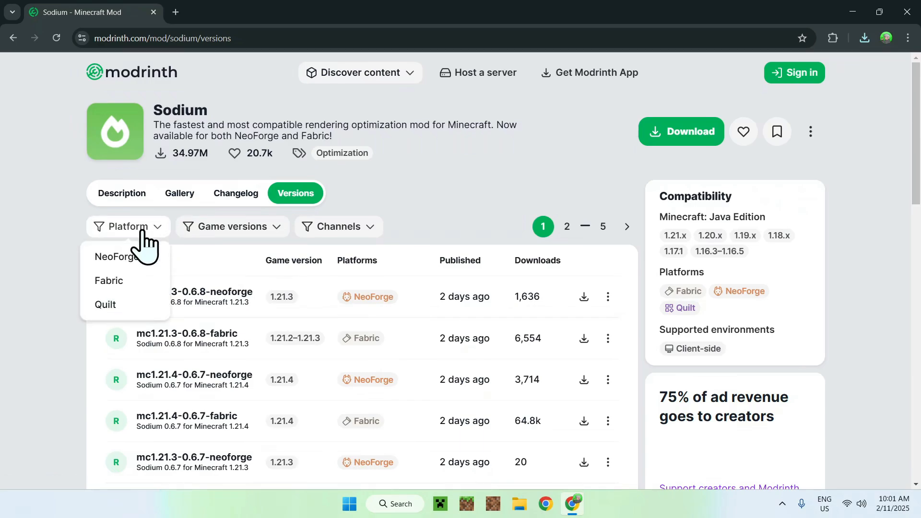
left_click(108, 280)
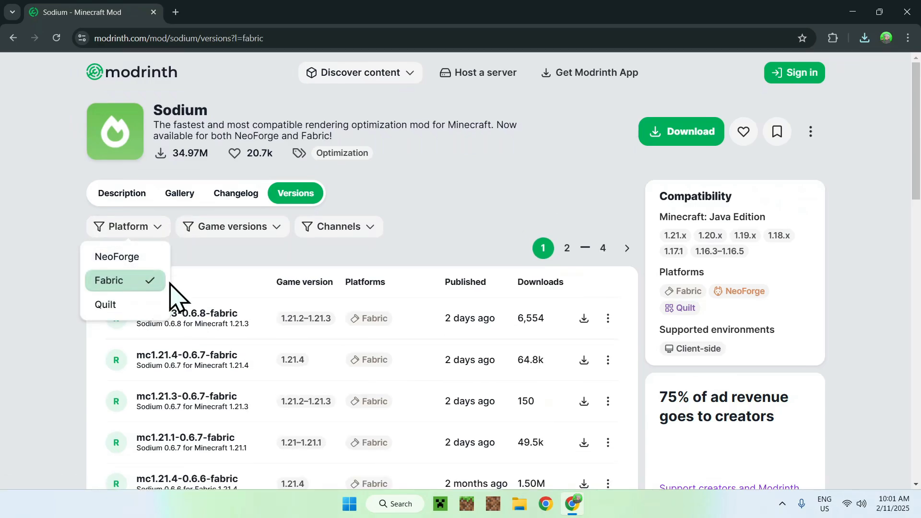
left_click(232, 226)
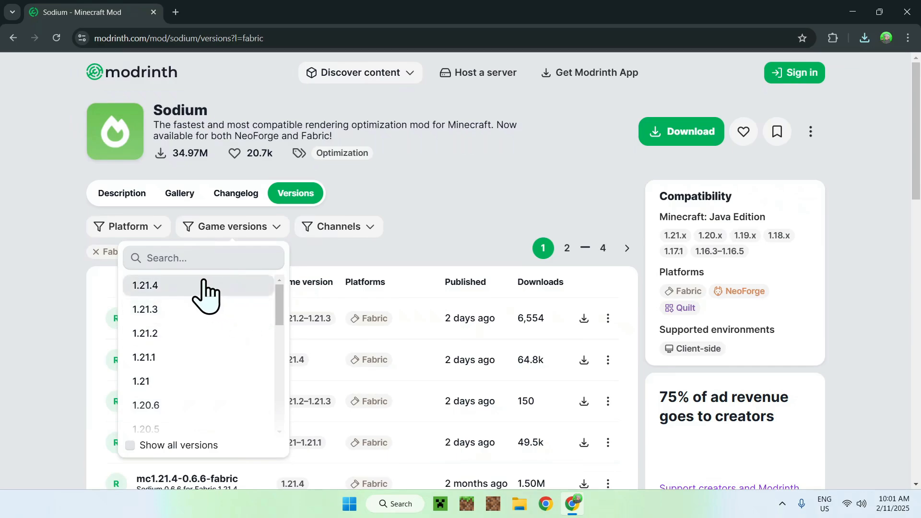
left_click(145, 285)
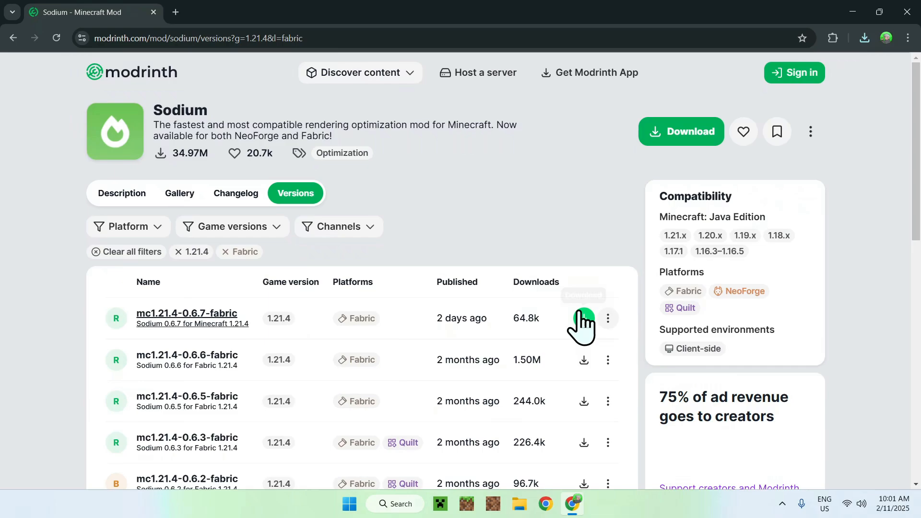
left_click(584, 318)
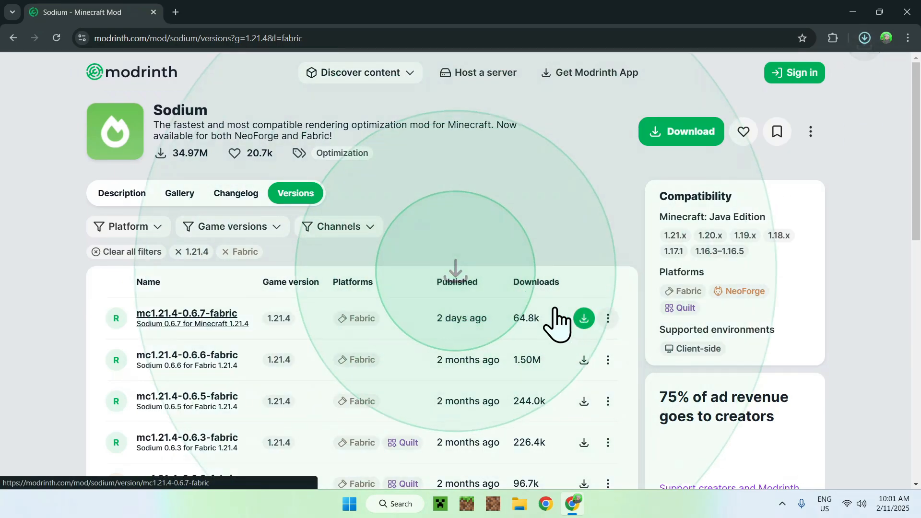
left_click(583, 319)
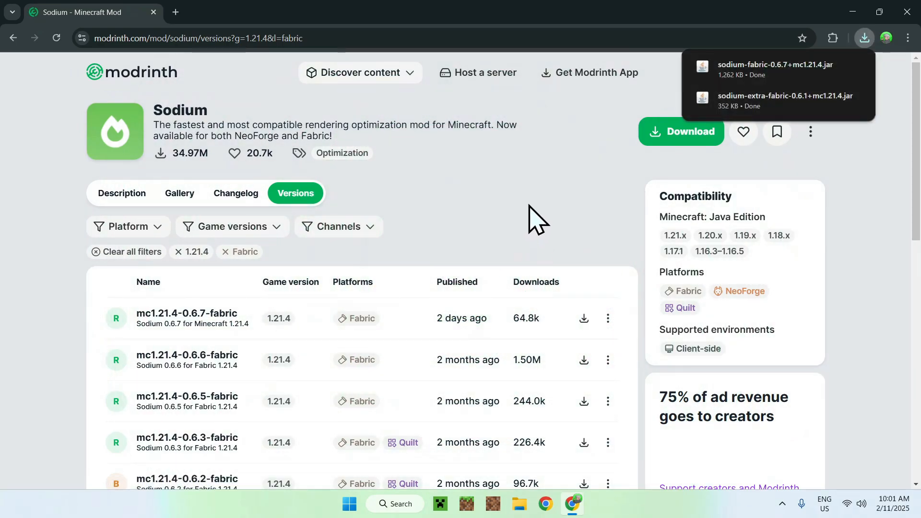
mouse_move(431, 190)
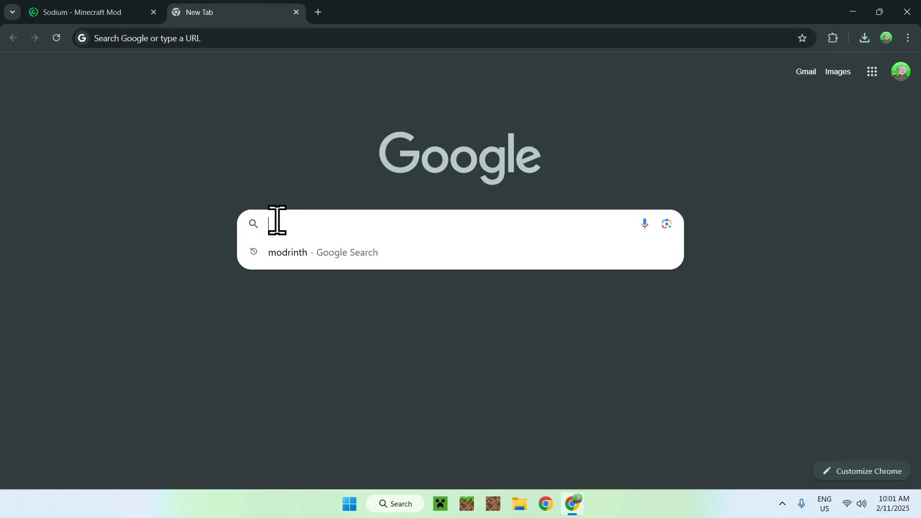
Search for Fabric in a new tab and reach fabricmc.net's installer download page.
type("Fabr")
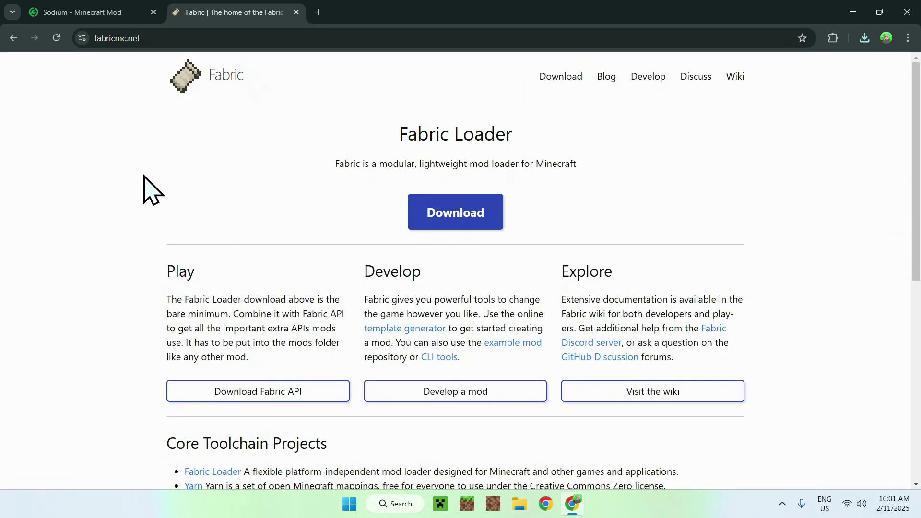
mouse_move(395, 184)
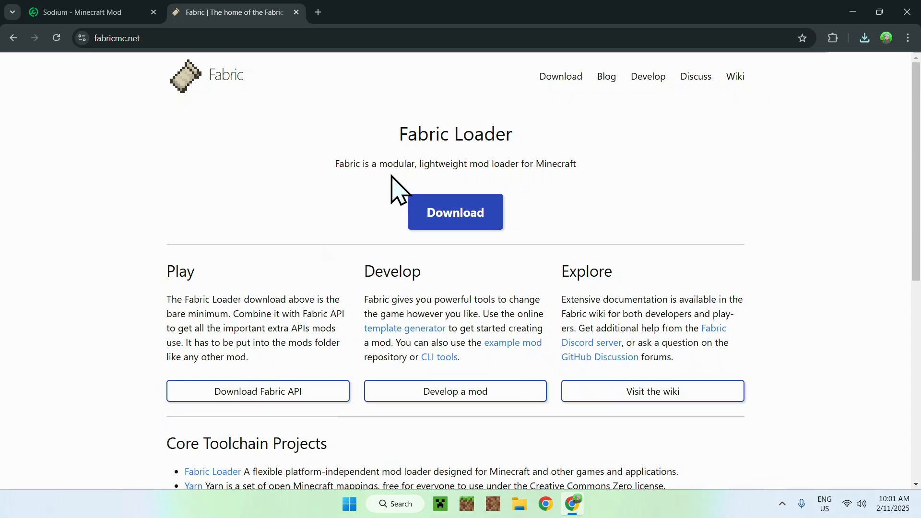
left_click(455, 213)
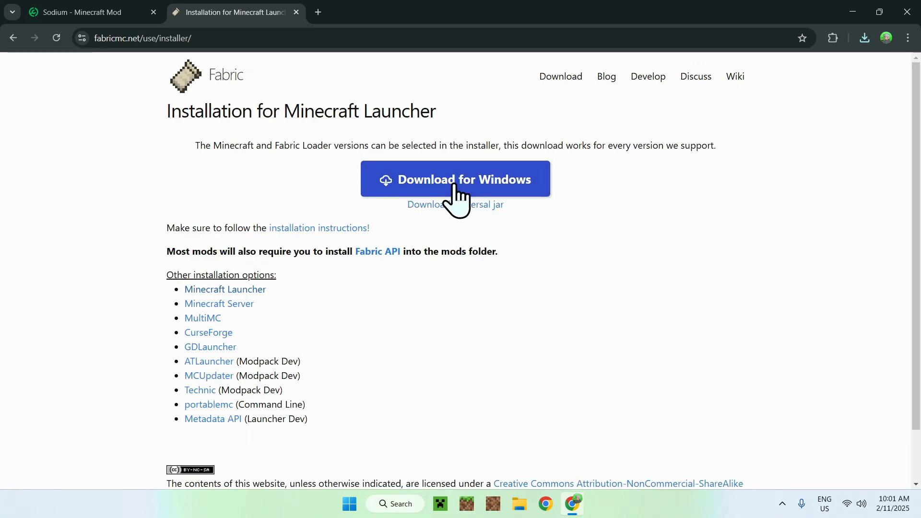
Download fabric-installer-1.0.1.exe for Windows.
left_click(454, 179)
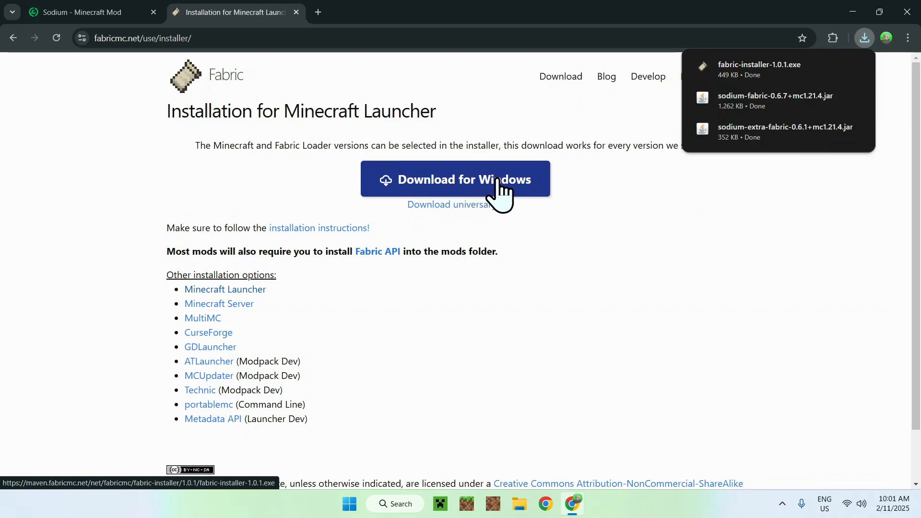
mouse_move(718, 110)
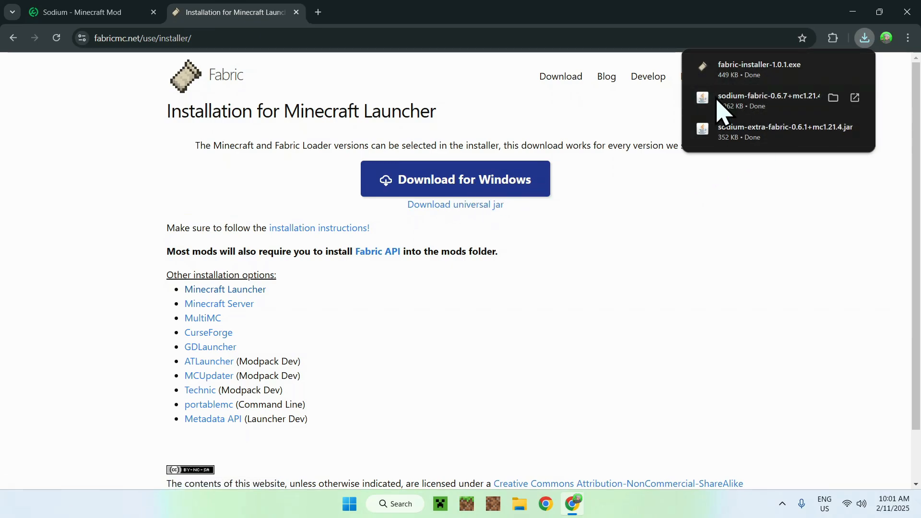
mouse_move(804, 200)
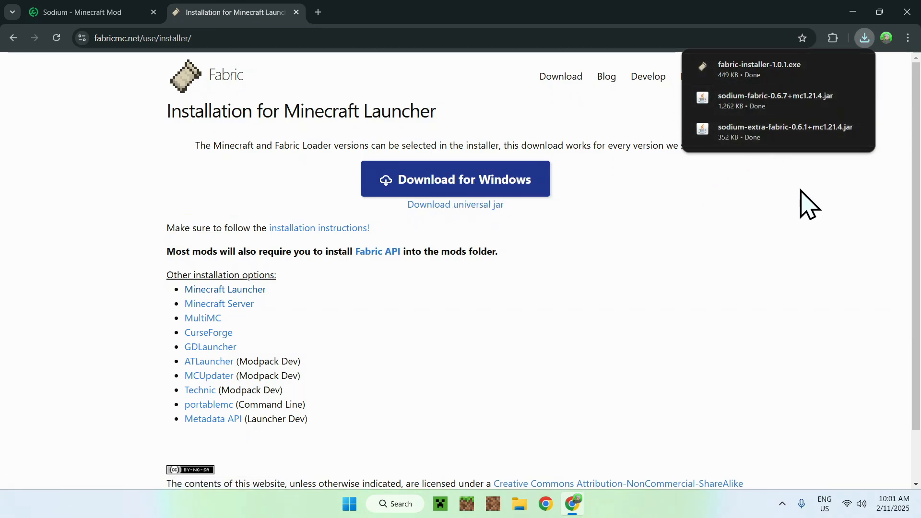
mouse_move(905, 12)
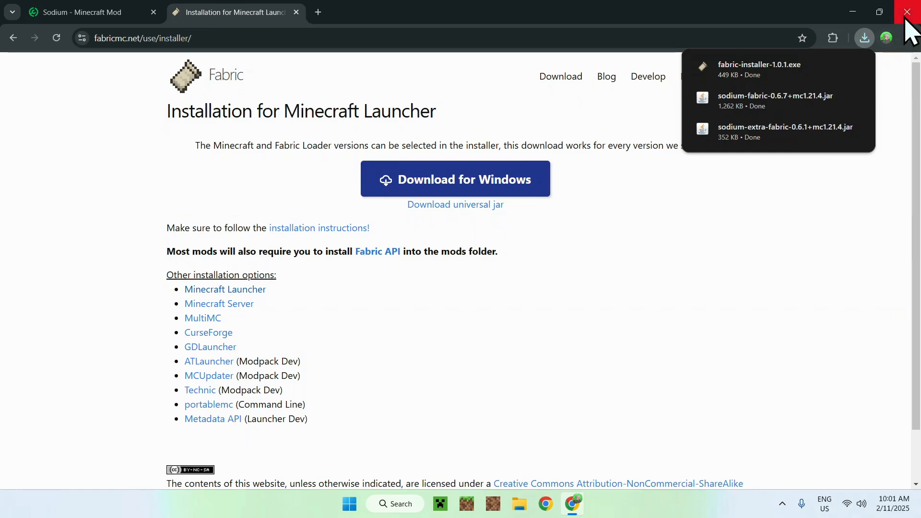
Close Chrome, open Downloads in File Explorer and select the Fabric installer.
left_click(906, 12)
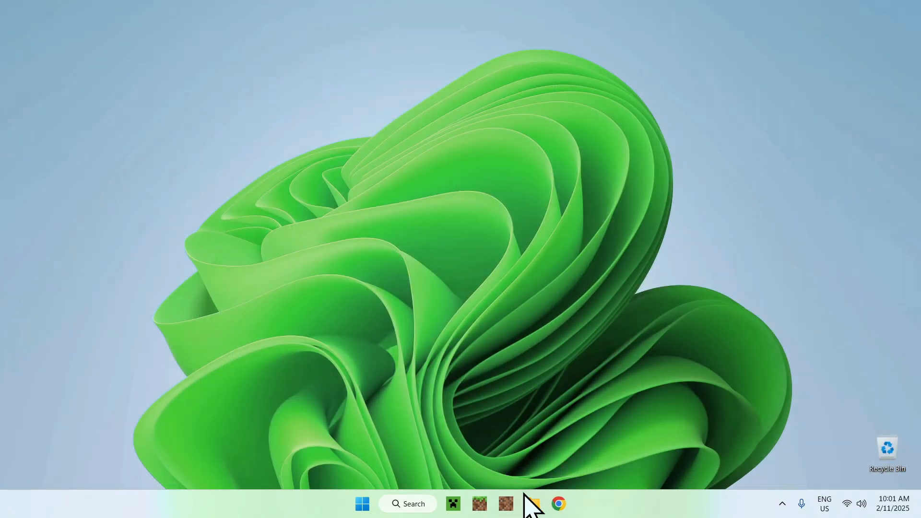
left_click(532, 503)
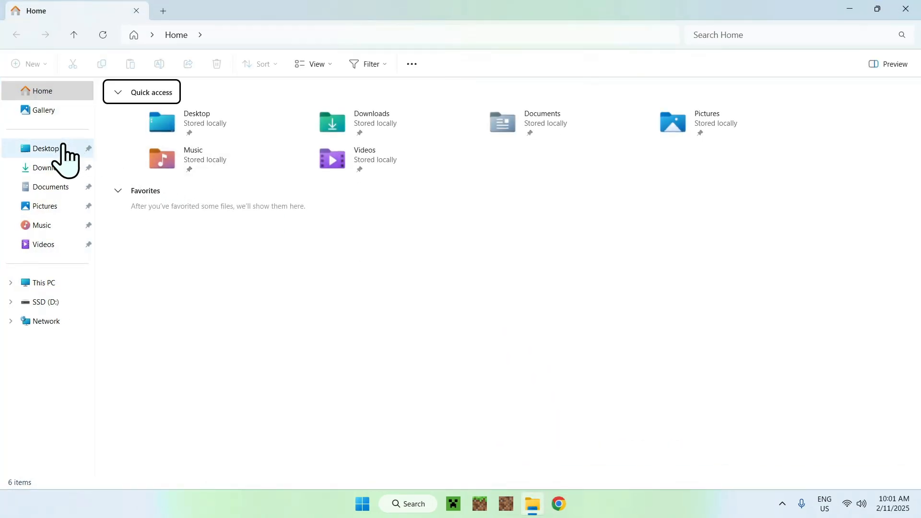
left_click(46, 168)
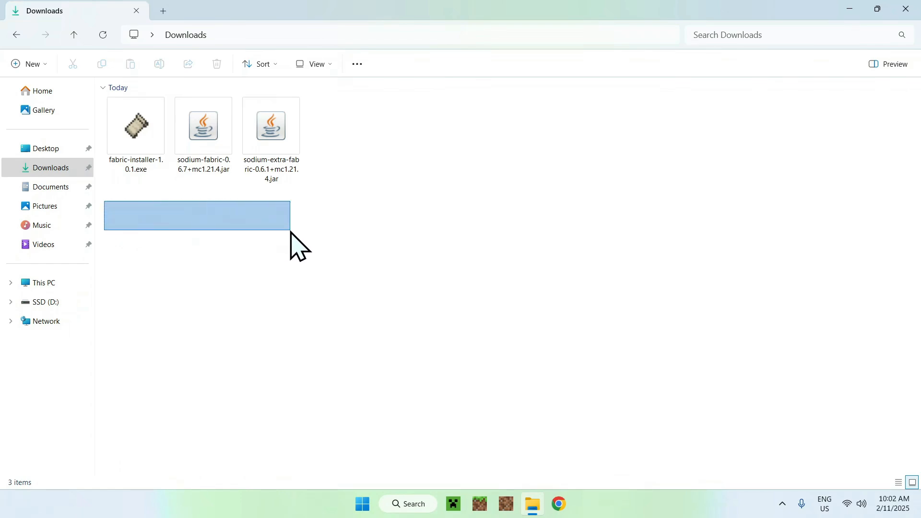
left_click(210, 220)
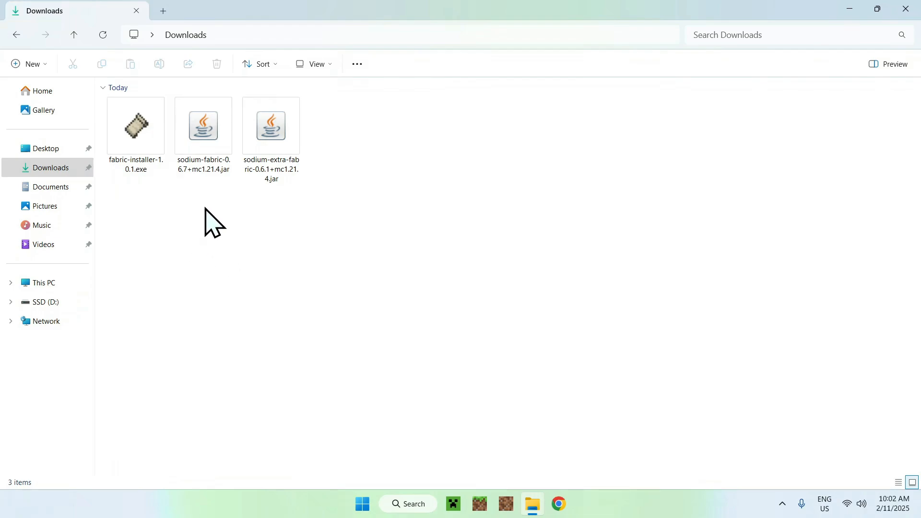
left_click(136, 126)
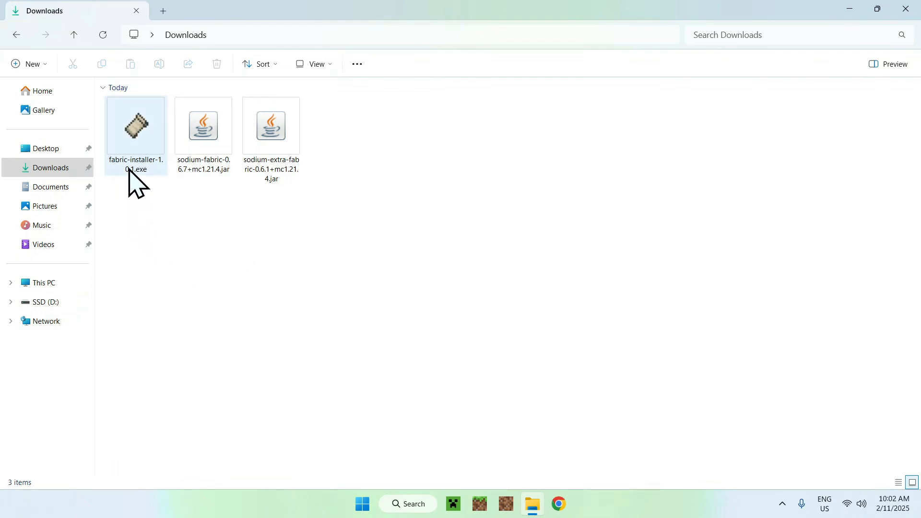
Run fabric-installer-1.0.1.exe, install loader 0.16.10 for Minecraft 1.21.4, and dismiss the completion message.
double_click(136, 126)
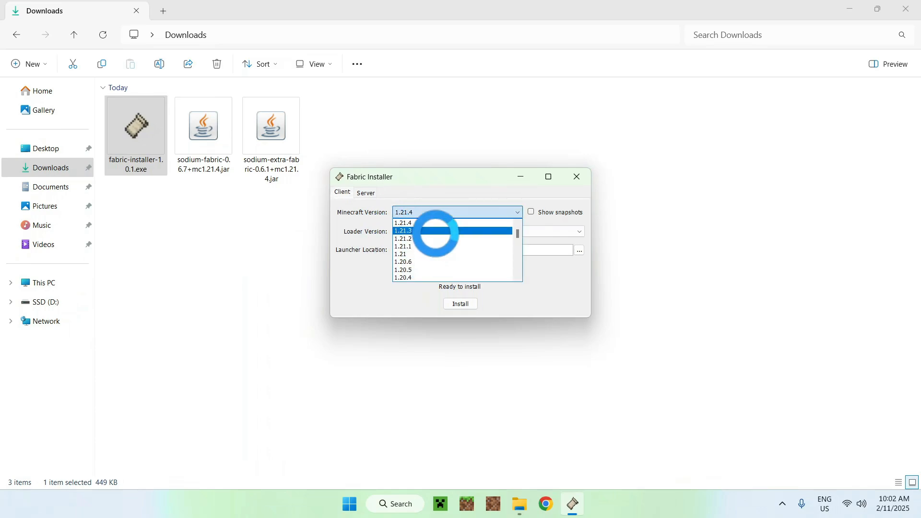
left_click(403, 223)
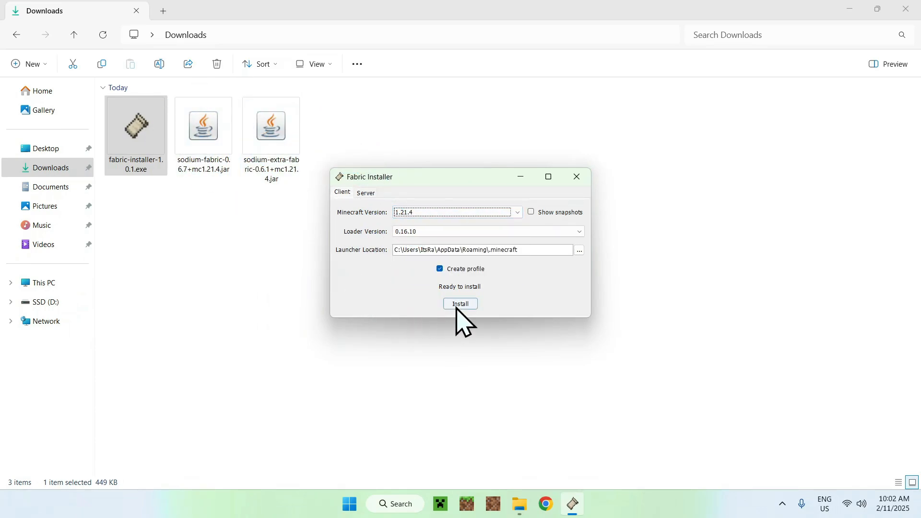
left_click(460, 304)
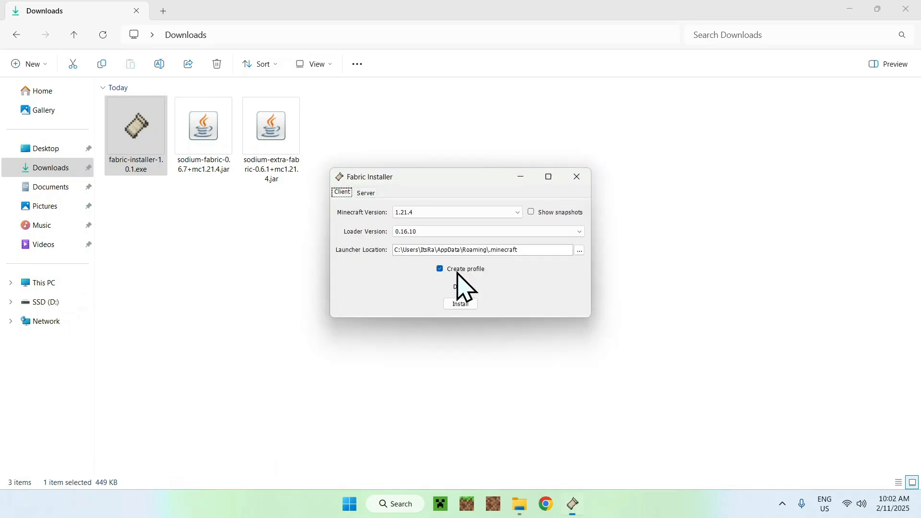
left_click(577, 176)
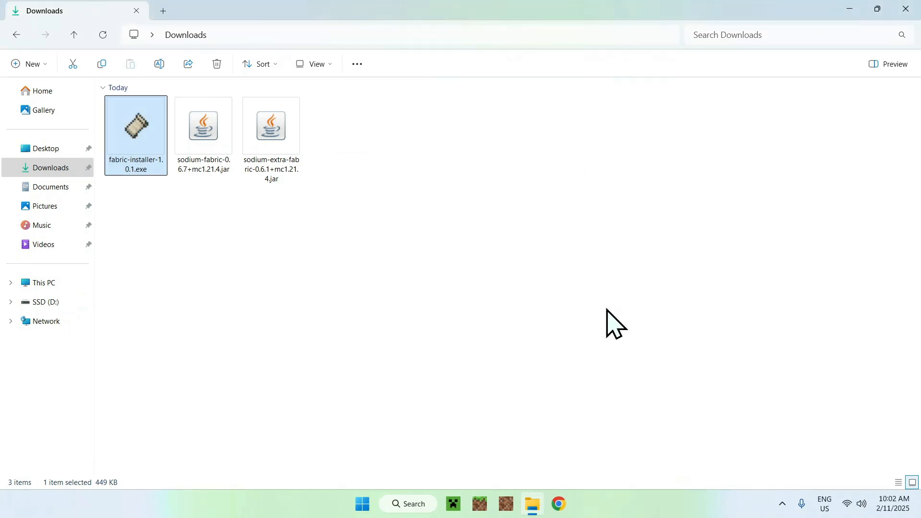
Launch Minecraft Launcher and view Installations, where fabric-loader-1.21.4 is listed.
left_click(453, 503)
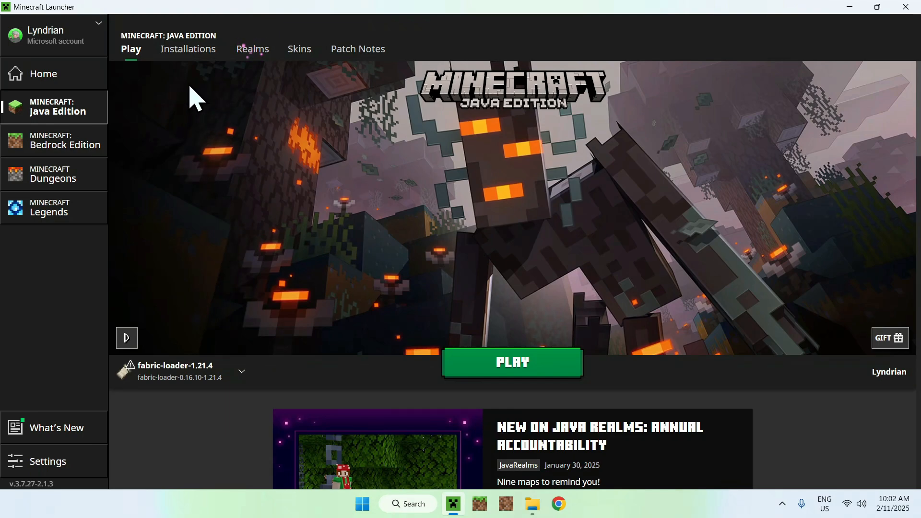
left_click(188, 49)
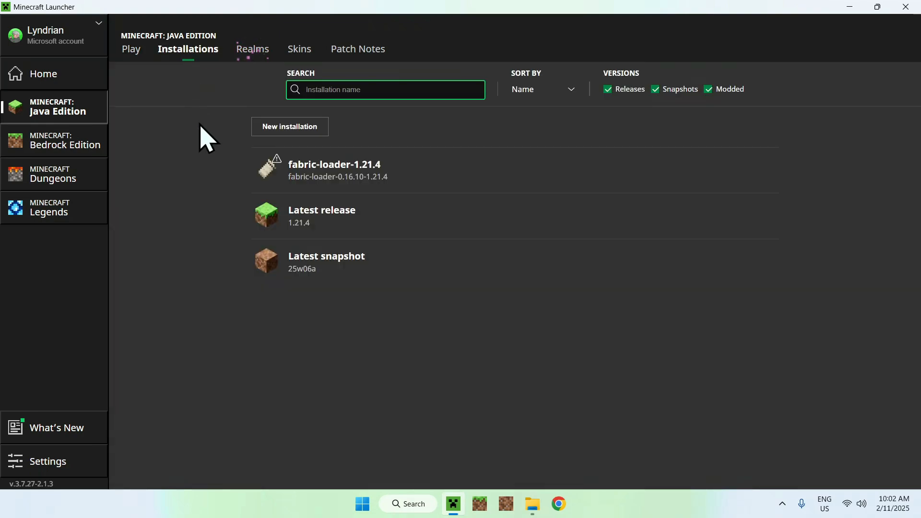
mouse_move(429, 171)
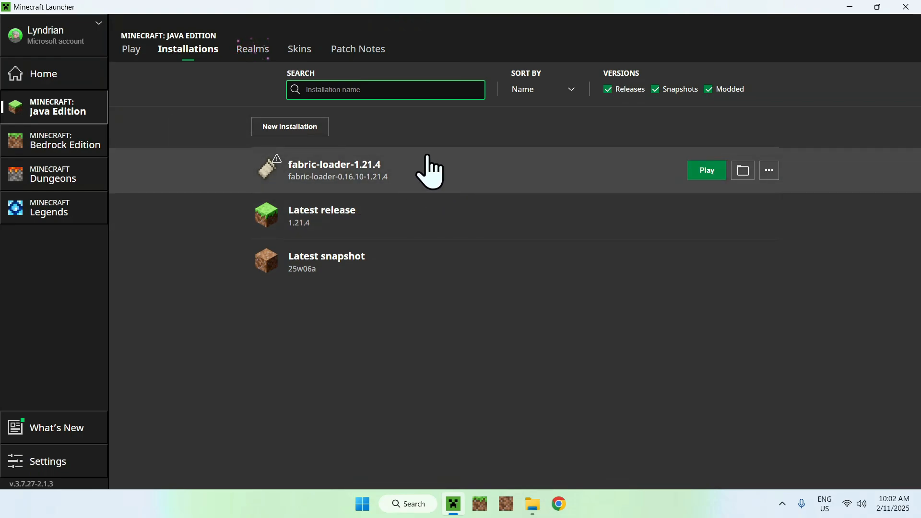
mouse_move(743, 170)
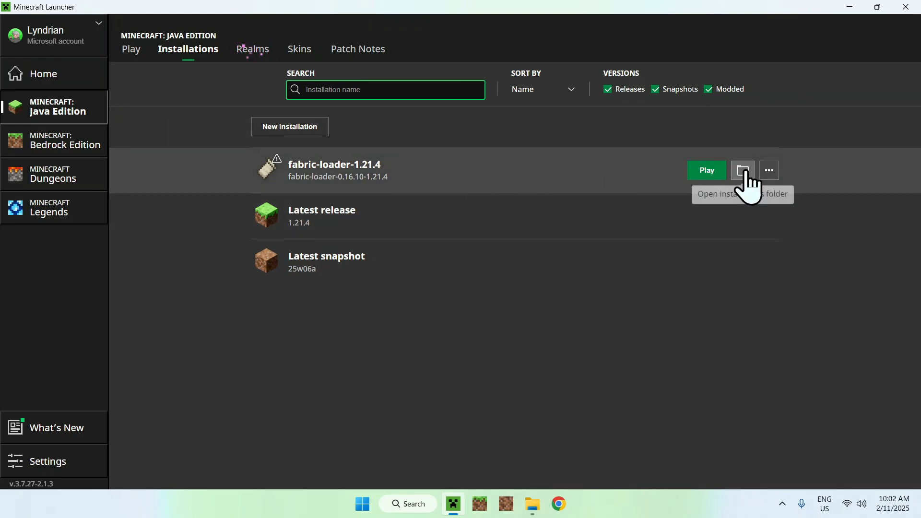
Open the Fabric profile's mods folder and add the Sodium 0.6.7 and Sodium Extra 0.6.1 jars.
left_click(742, 170)
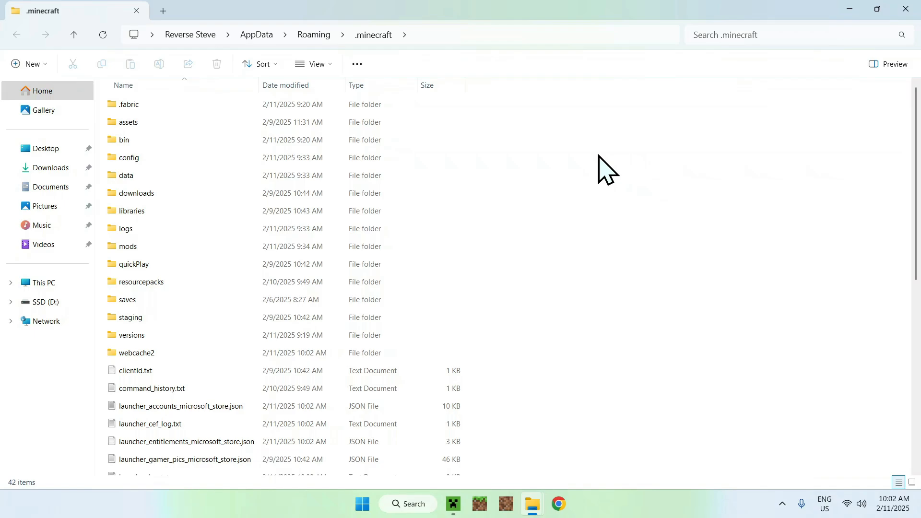
left_click(129, 246)
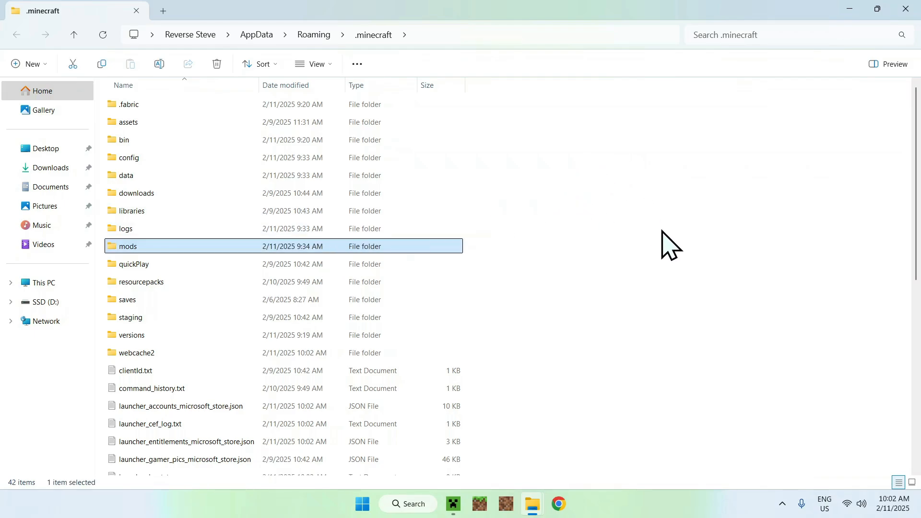
double_click(129, 246)
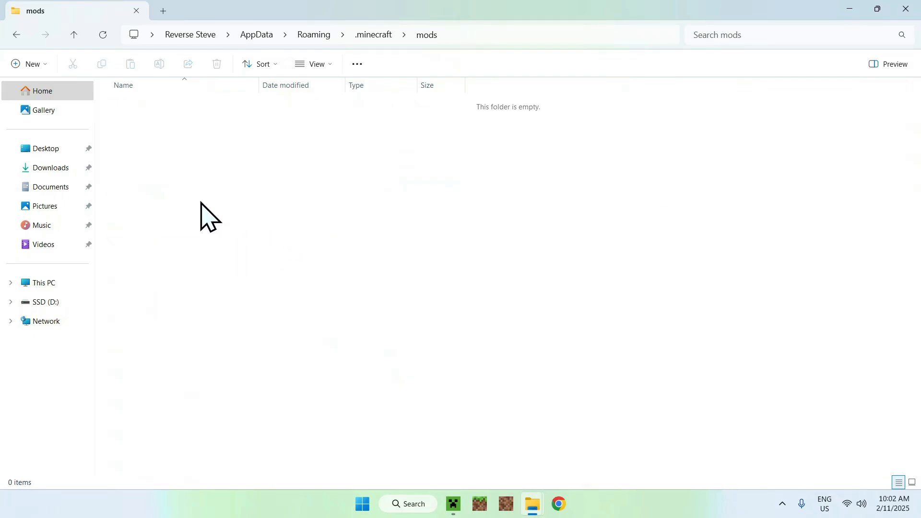
left_click(50, 167)
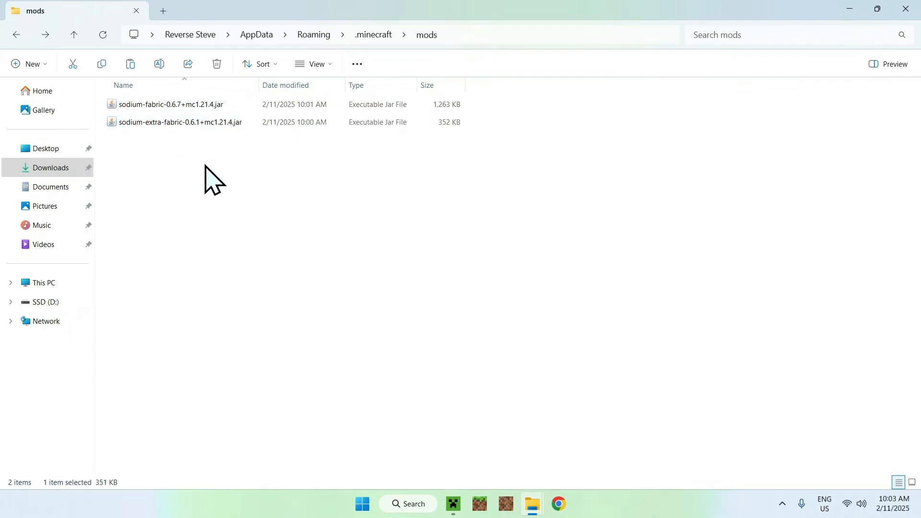
left_click(464, 238)
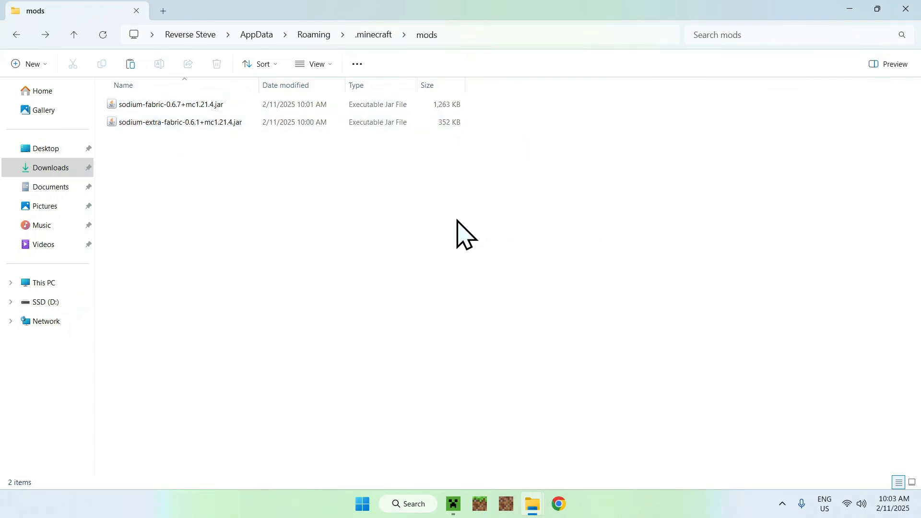
Launch the fabric-loader-1.21.4 profile from the Minecraft Launcher's Play page.
left_click(452, 504)
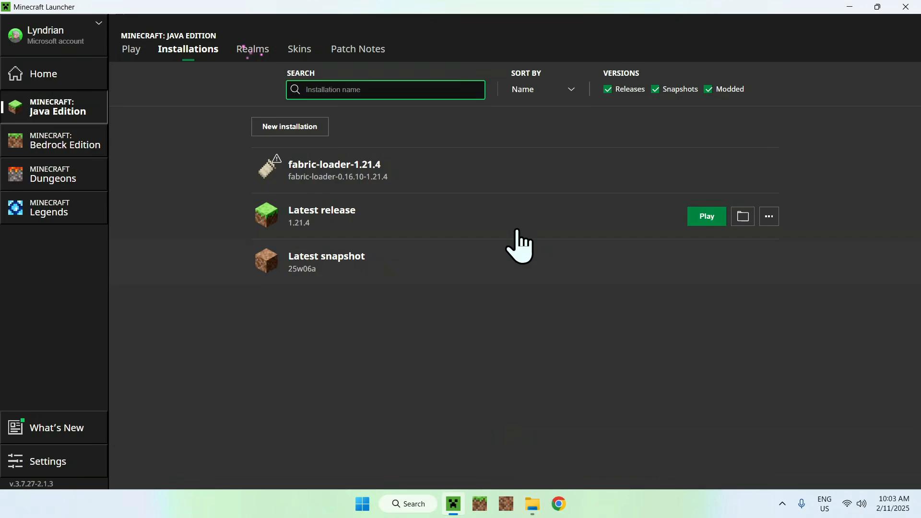
left_click(130, 49)
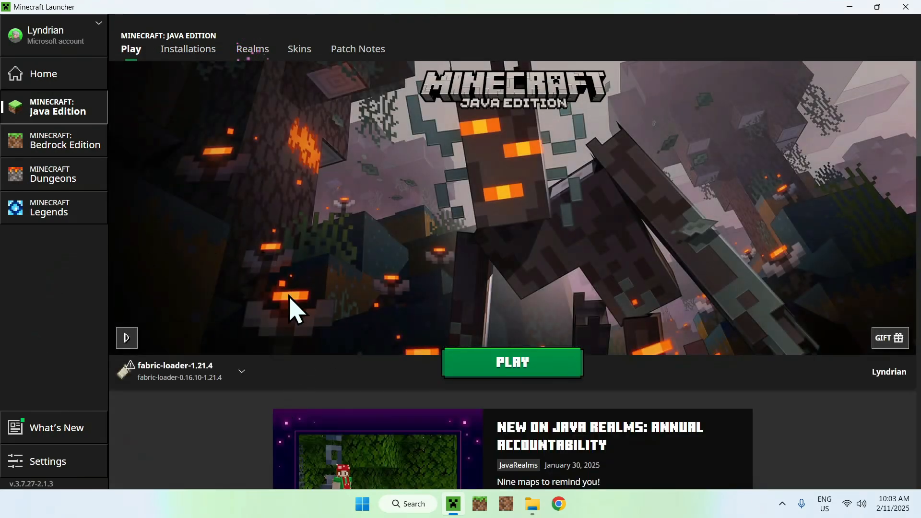
left_click(512, 363)
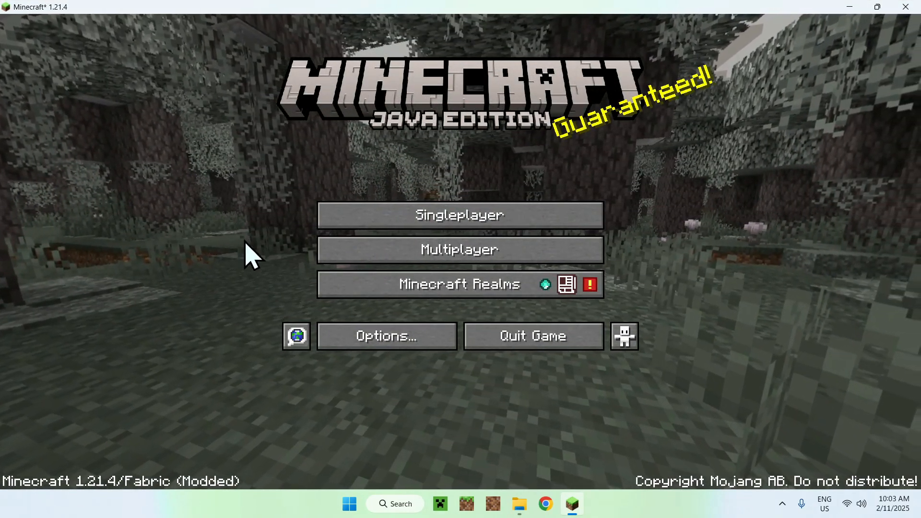
mouse_move(288, 254)
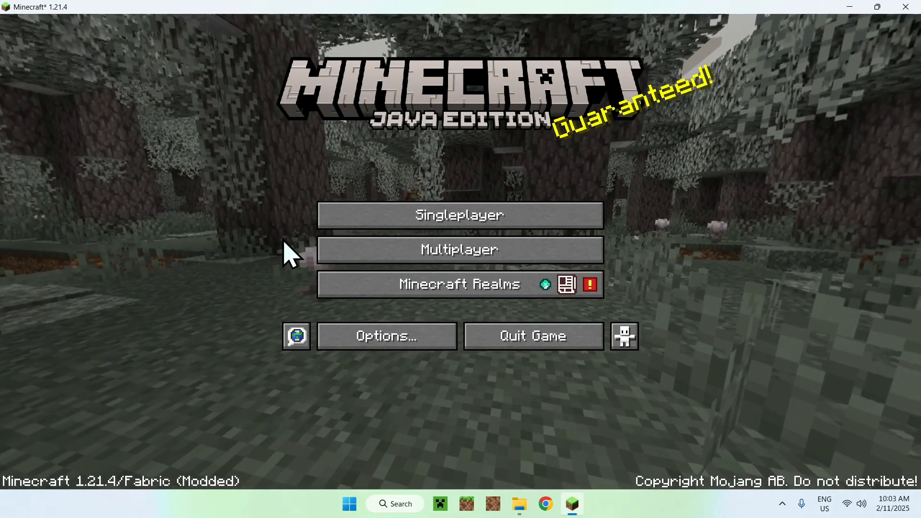
Enter a singleplayer world and toggle F3 debug info to verify Sodium Renderer 0.6.7.
left_click(460, 215)
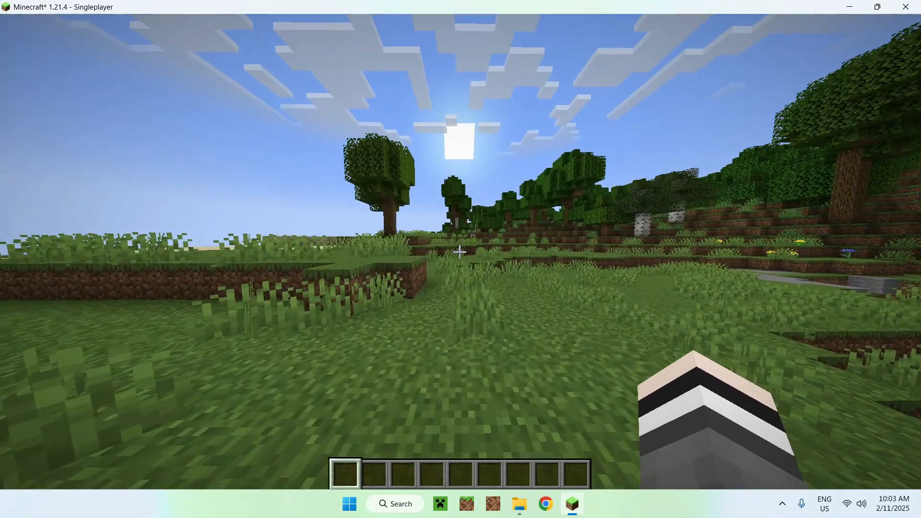
key("F3")
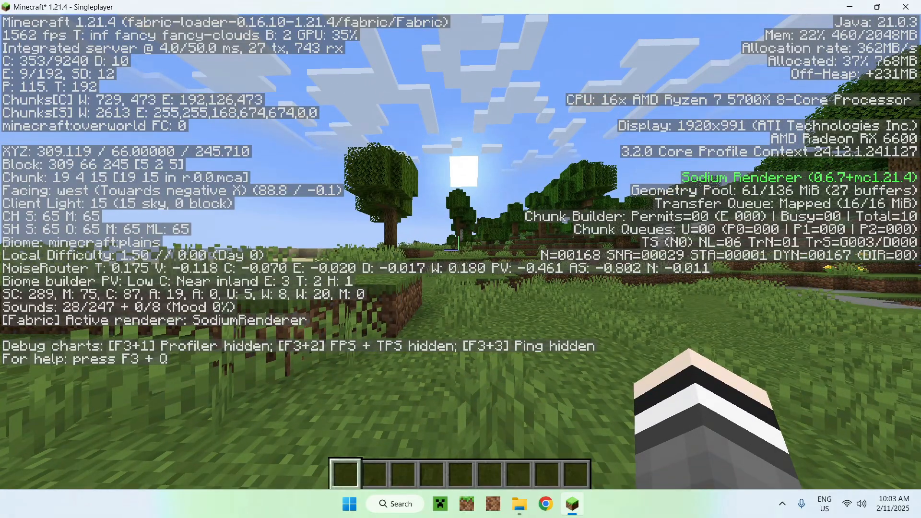
key("F3")
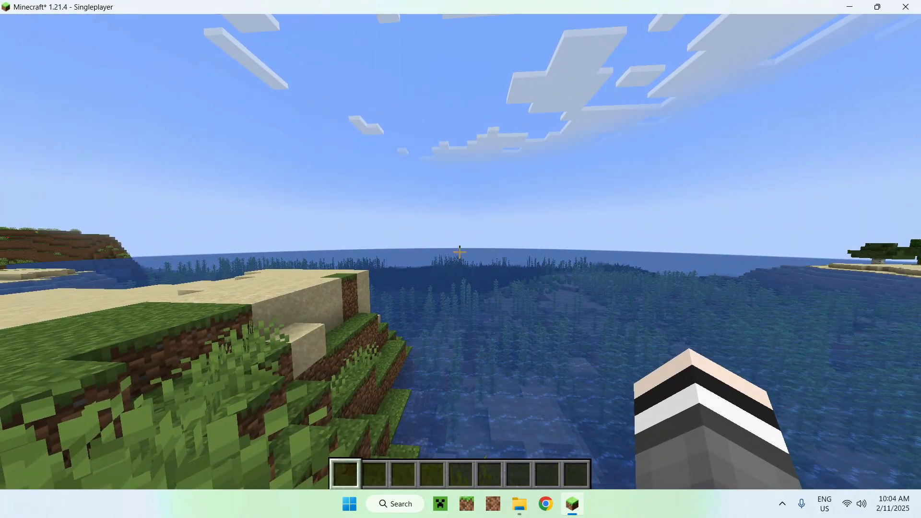
Open Video Settings from the pause menu and browse the Quality and Particle tabs.
key("Escape")
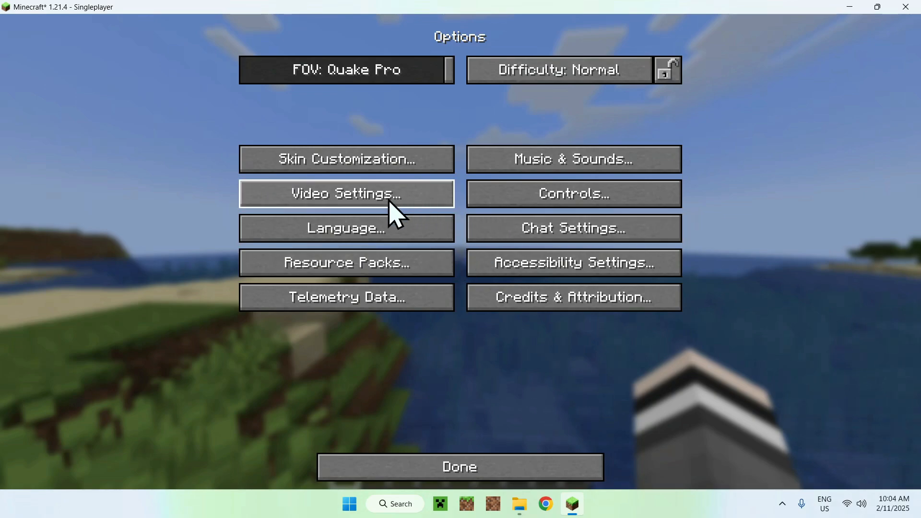
left_click(345, 192)
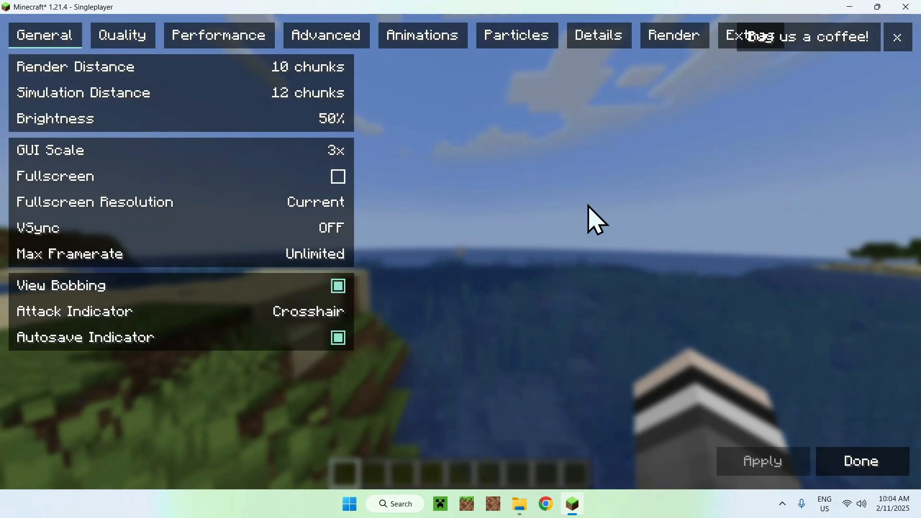
mouse_move(383, 72)
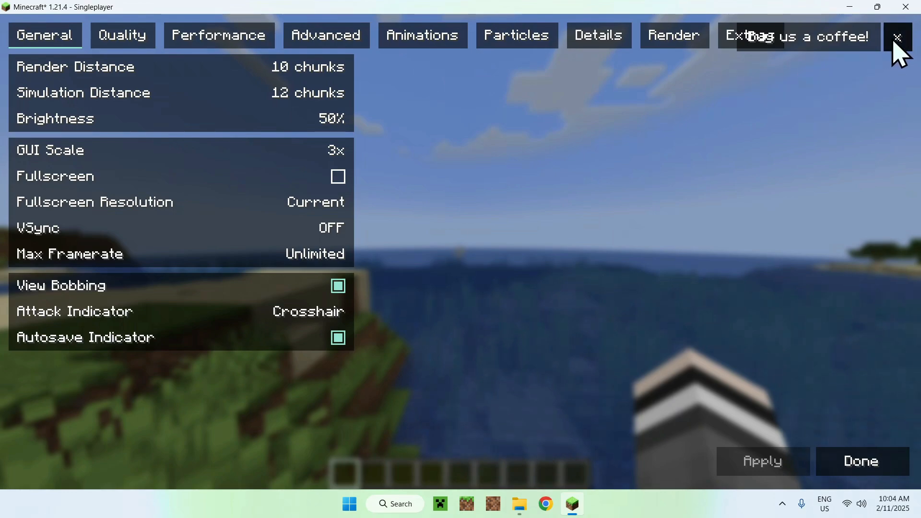
left_click(123, 35)
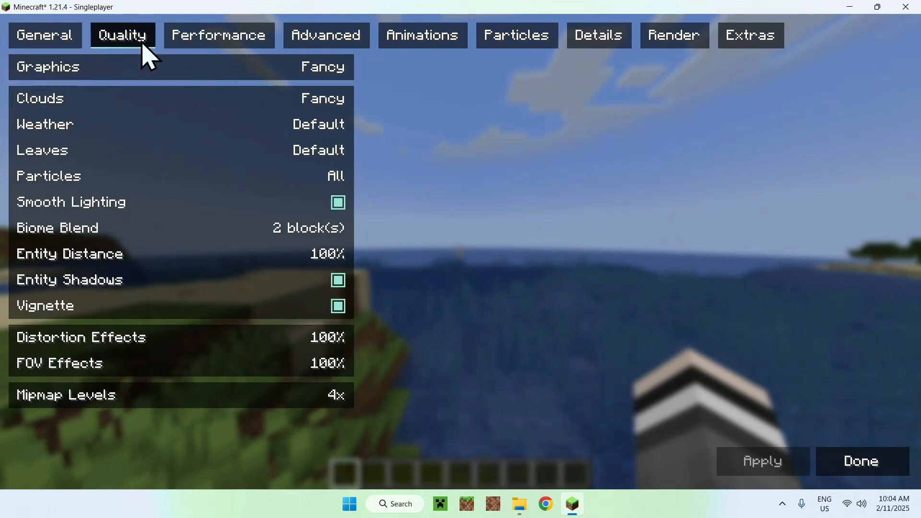
left_click(516, 35)
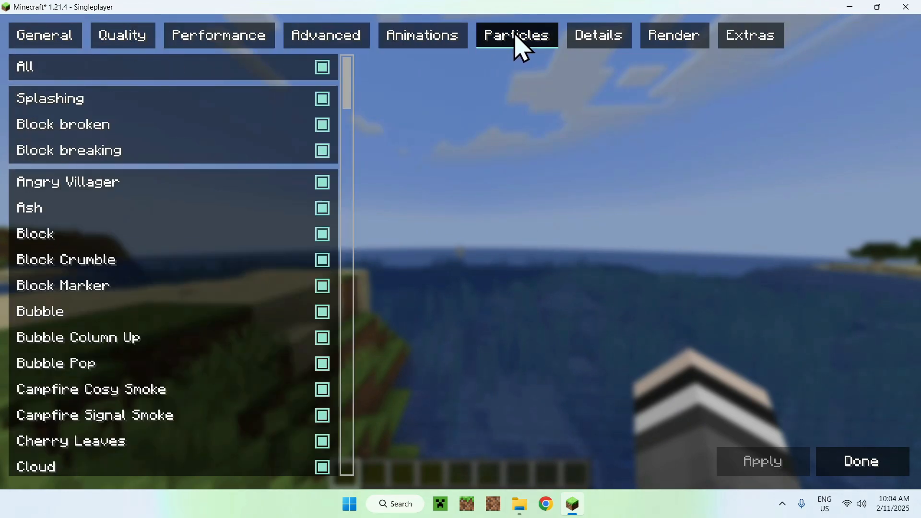
Enable Show FPS in Sodium Extra's Extras tab, apply, and return to the game.
left_click(750, 35)
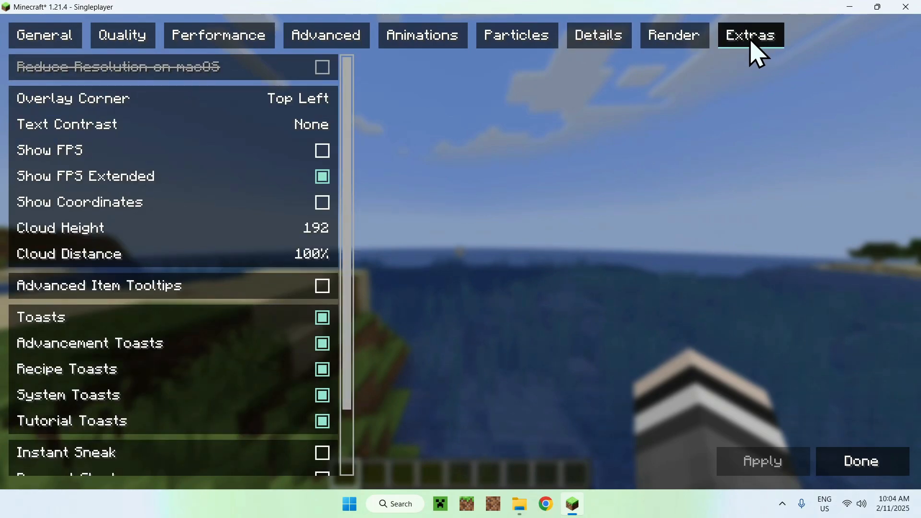
left_click(321, 150)
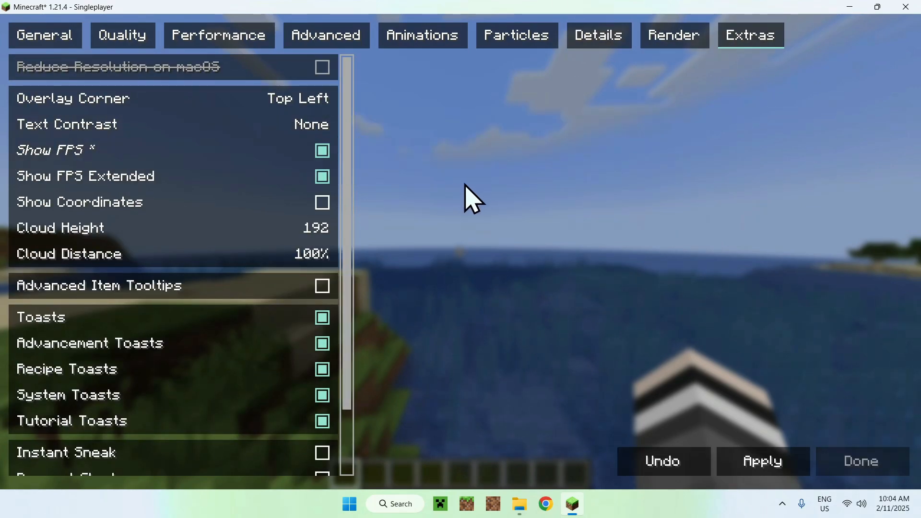
left_click(860, 461)
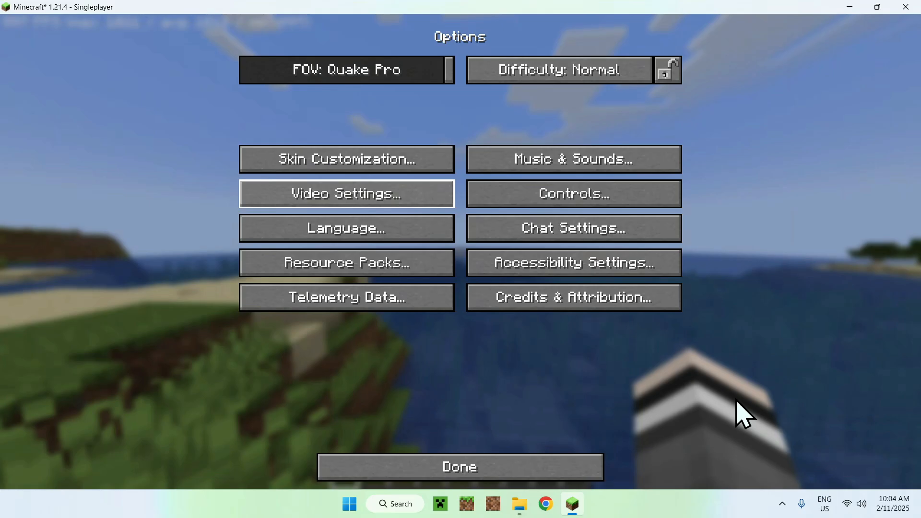
left_click(459, 467)
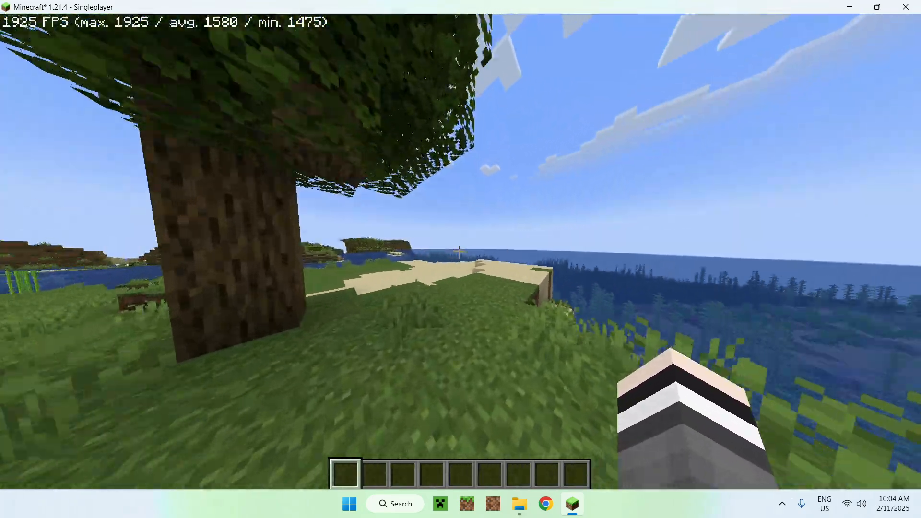